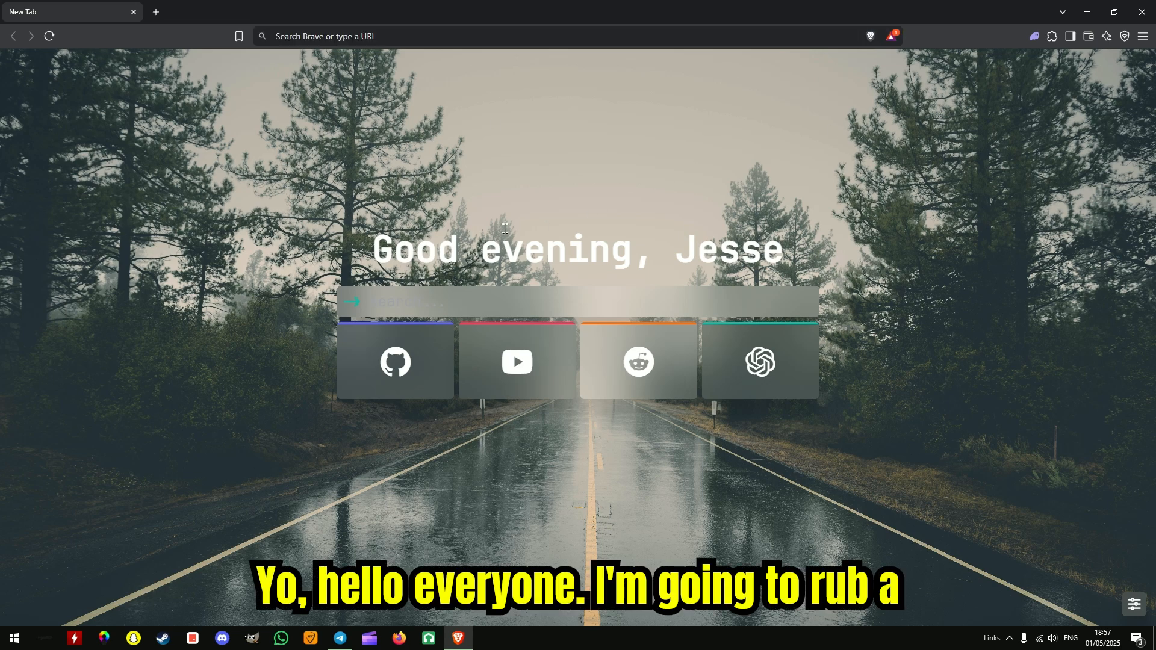
mouse_move(463, 39)
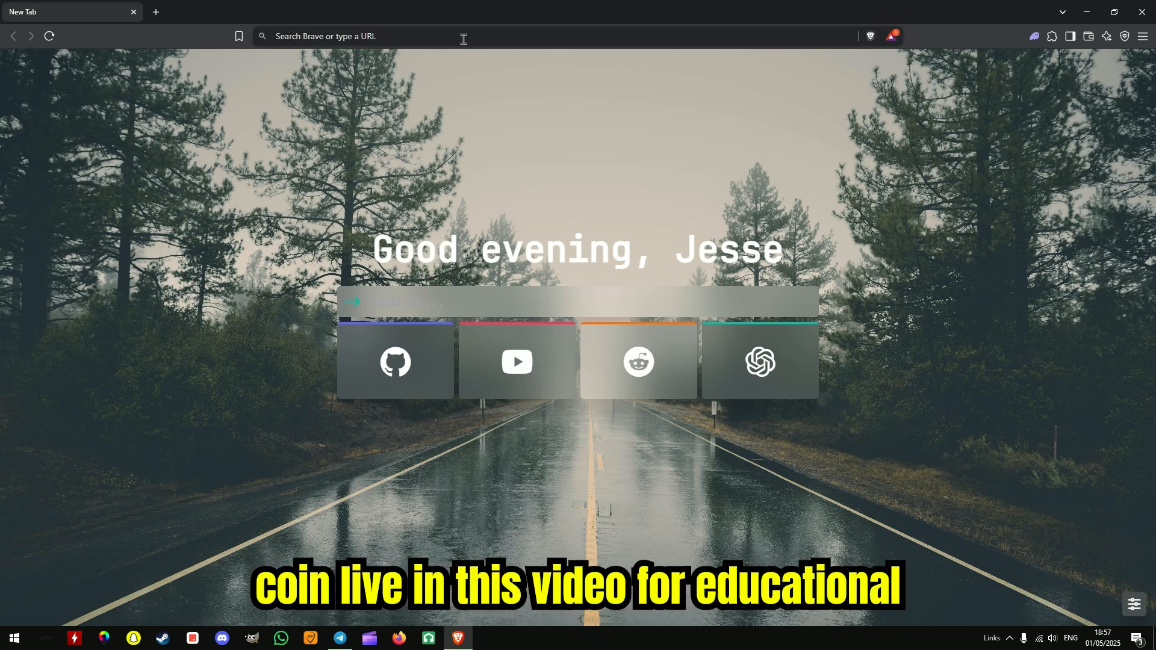
Type 'photon' into Brave's address bar to get the Photon SOL suggestion
click(443, 36)
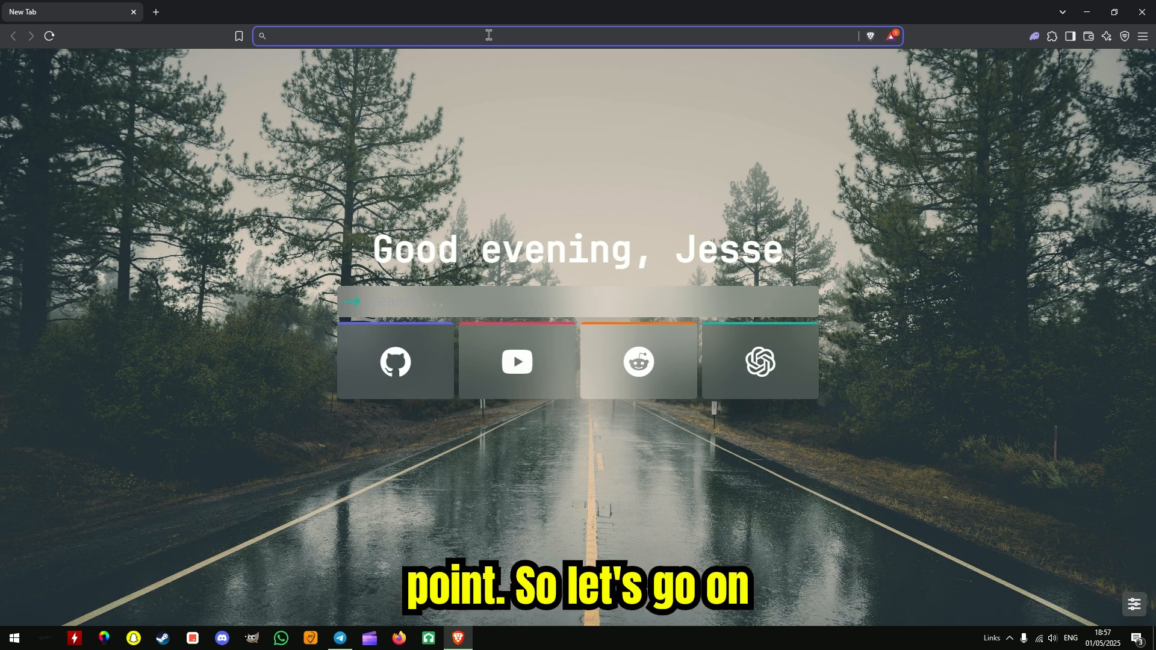
text(photon)
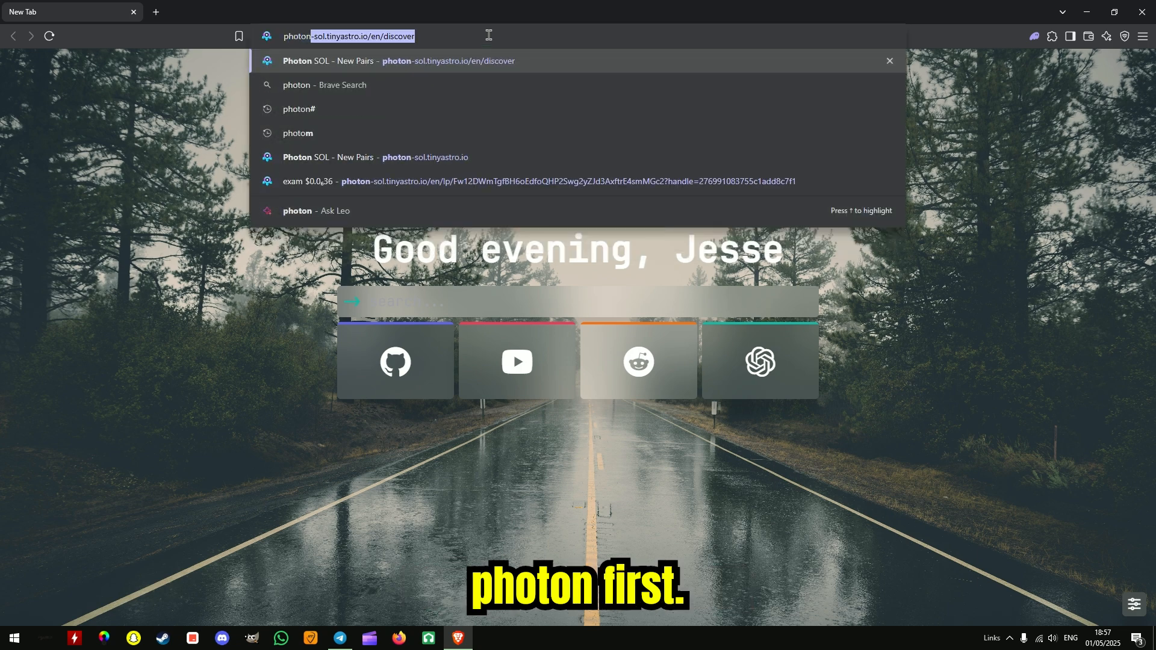
Open Photon SOL New Pairs, filter by exchange, and scroll the pairs list
click(447, 60)
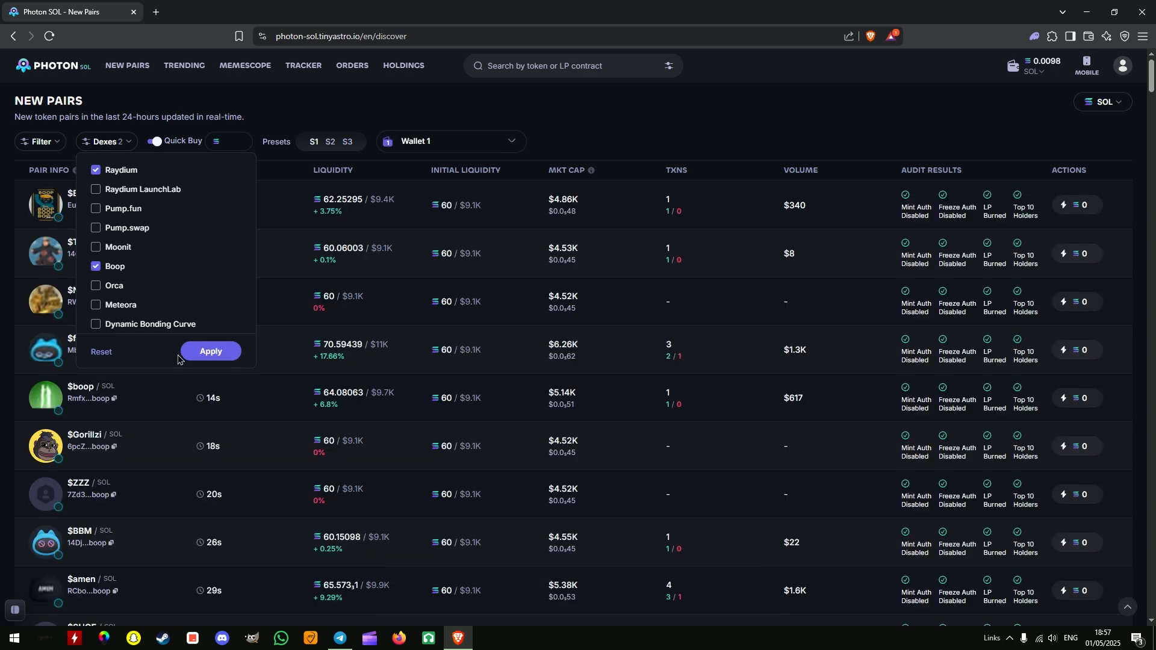
click(210, 351)
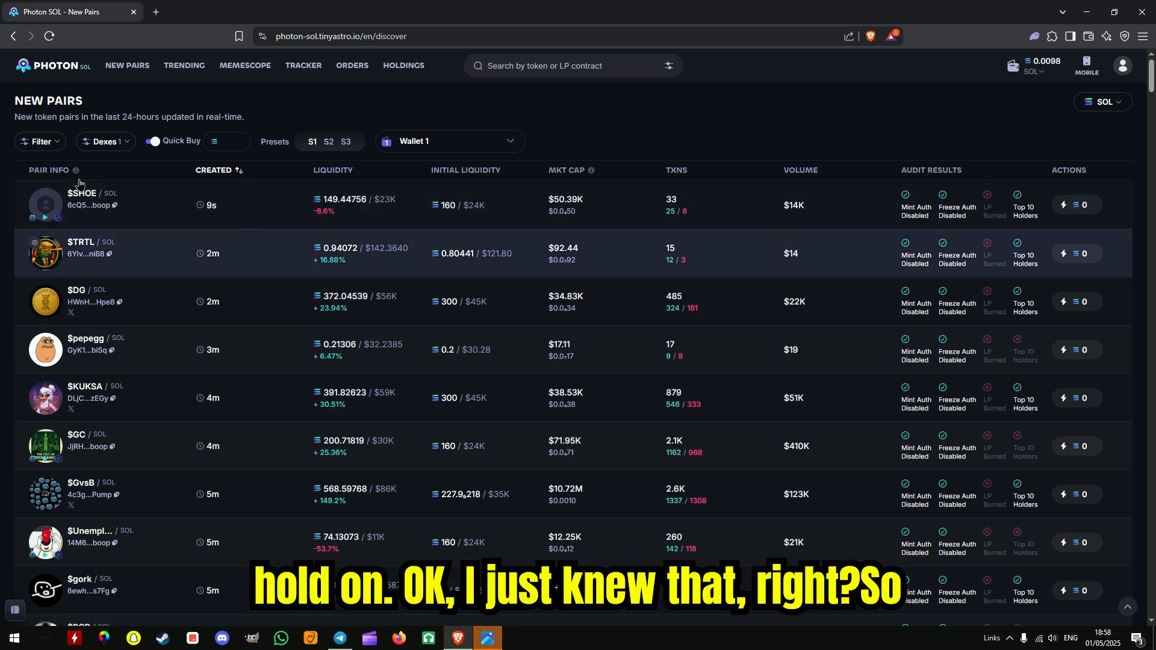
scroll(down, 3)
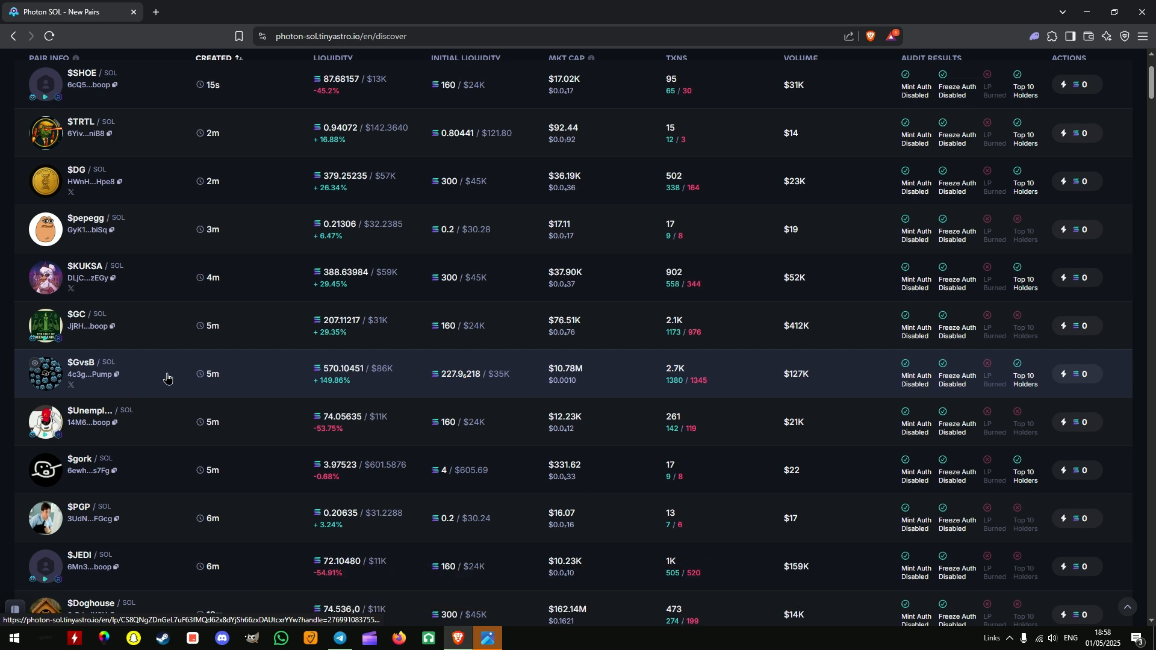
scroll(down, 3)
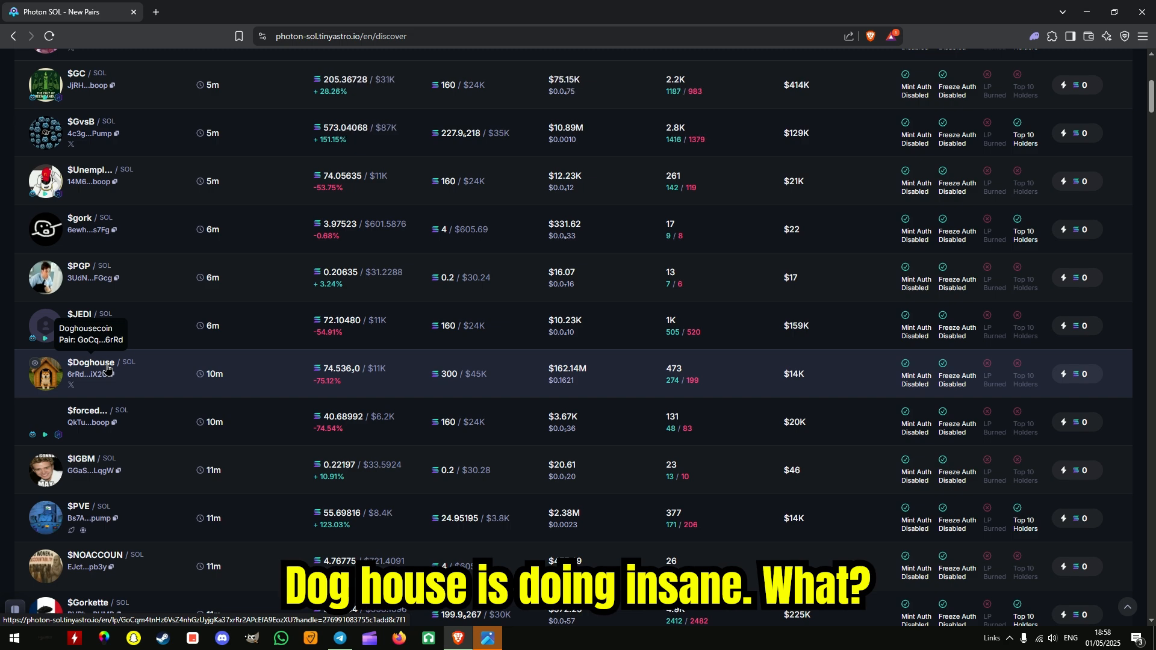
View and pan the Doghouse token's price chart
click(92, 362)
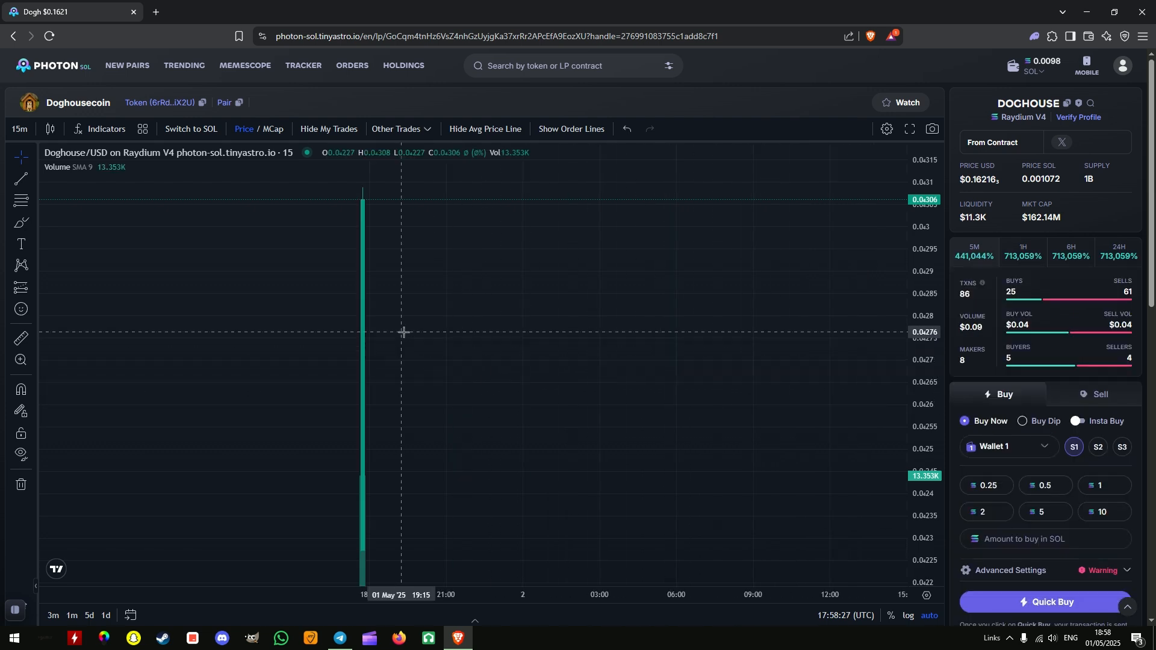
drag(402, 332, 516, 404)
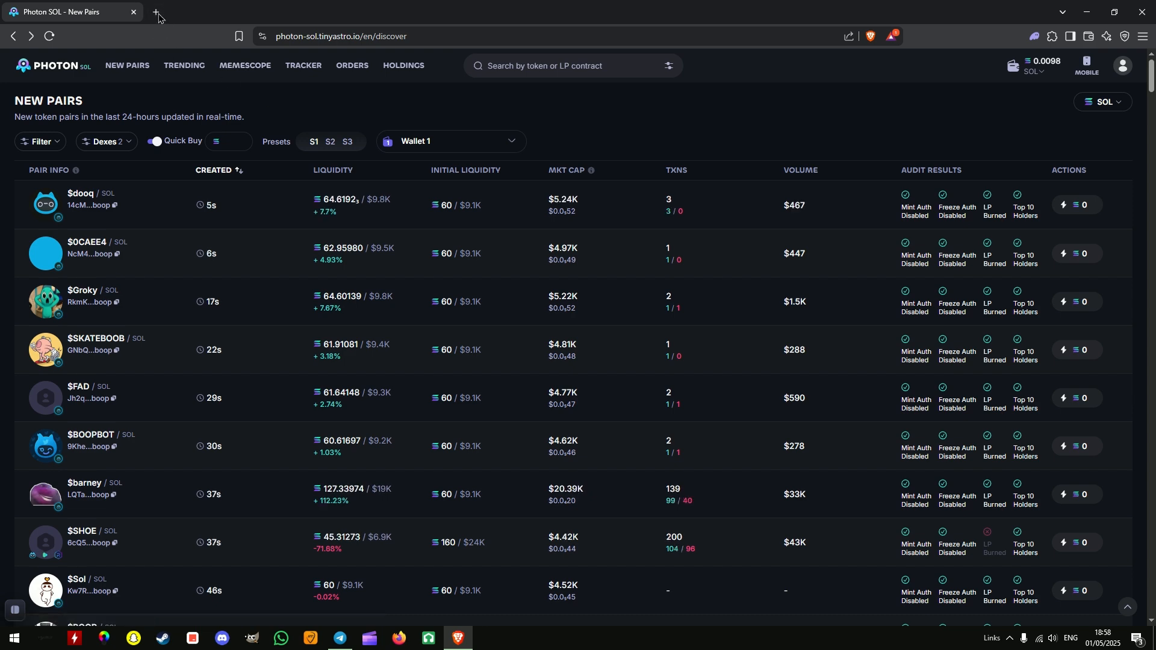
Search 'cute dog' in a new tab, then focus CoinFlare's Token Name field
click(156, 12)
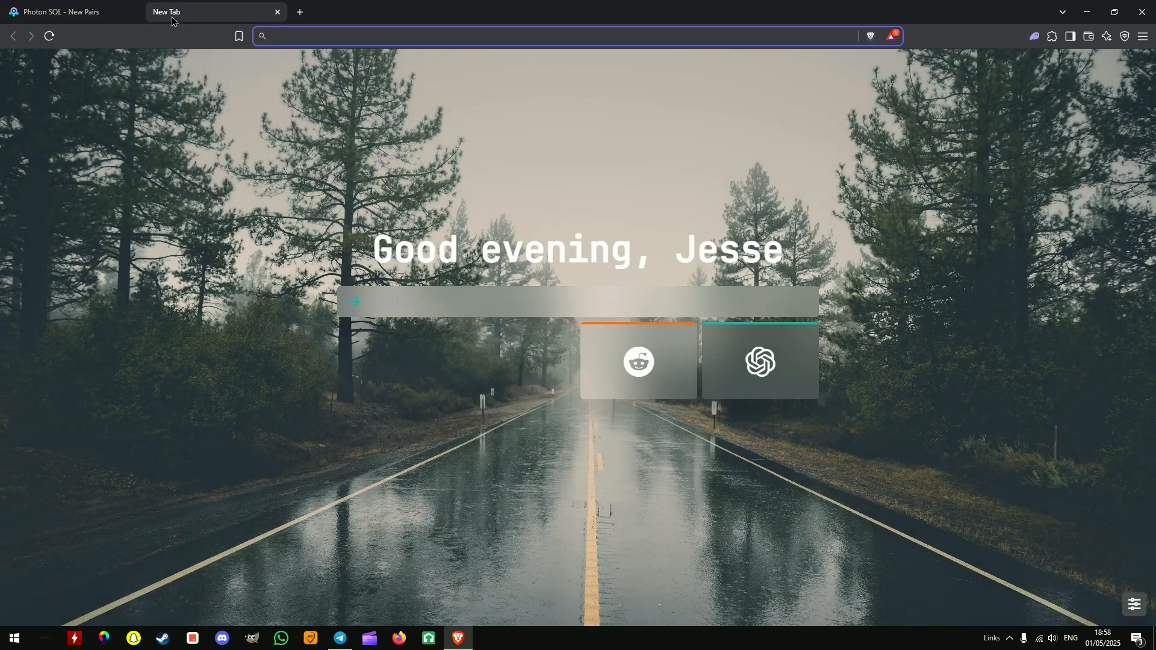
text(cute dog)
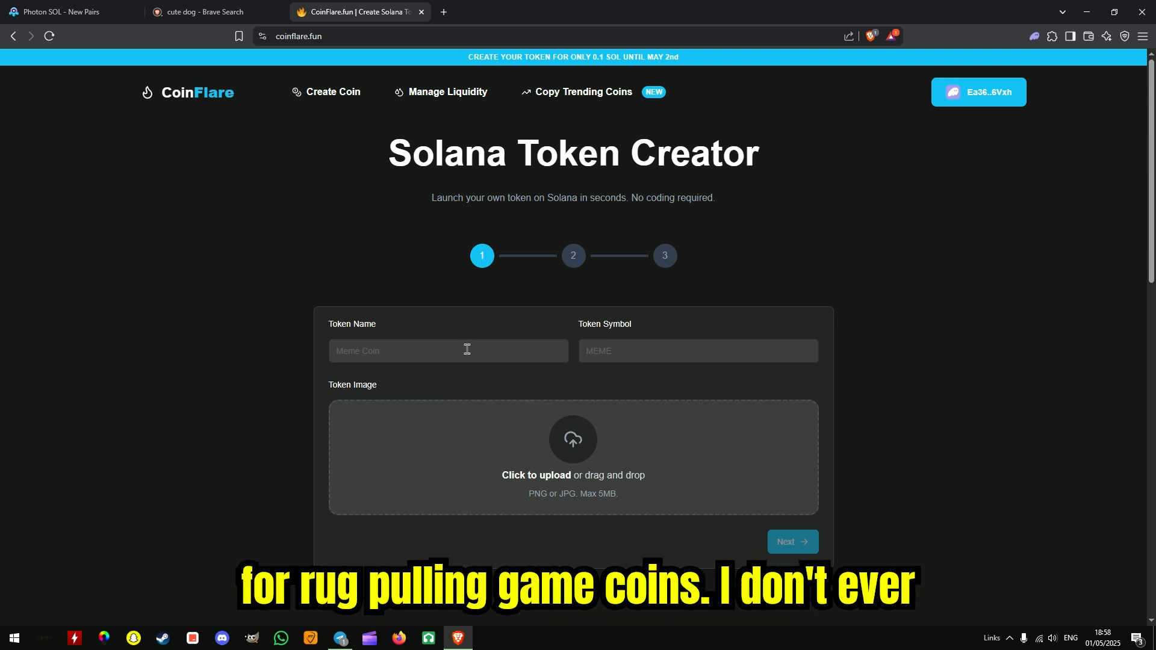
click(448, 350)
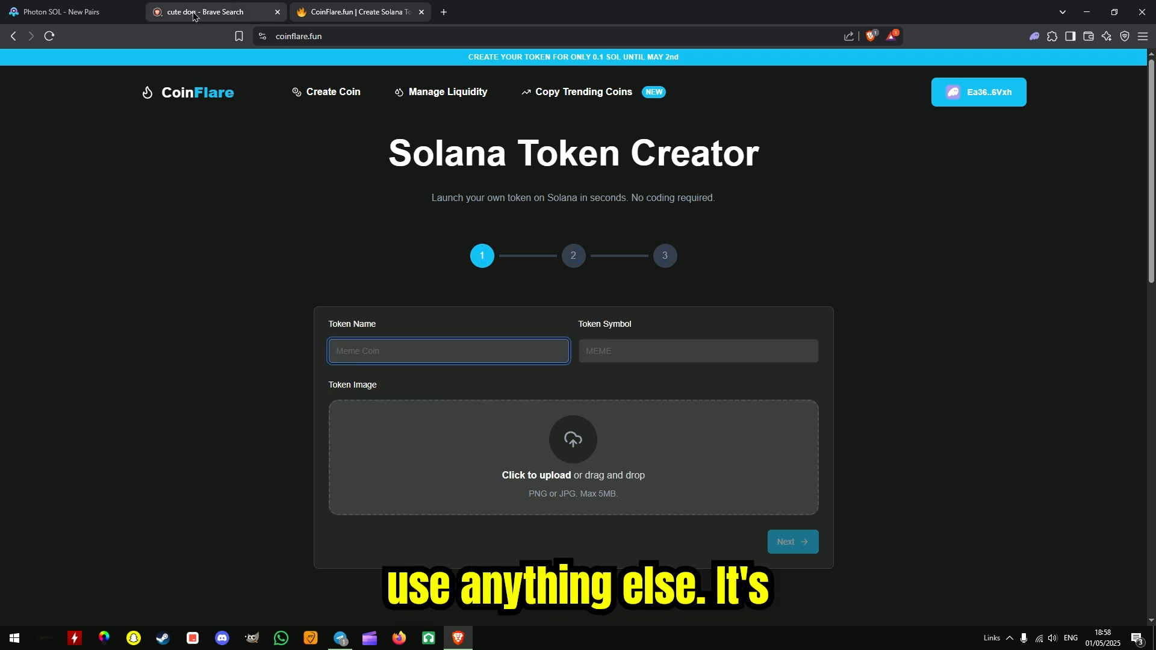
Preview the DJing dog picture in the 'cute dog' image results
click(214, 12)
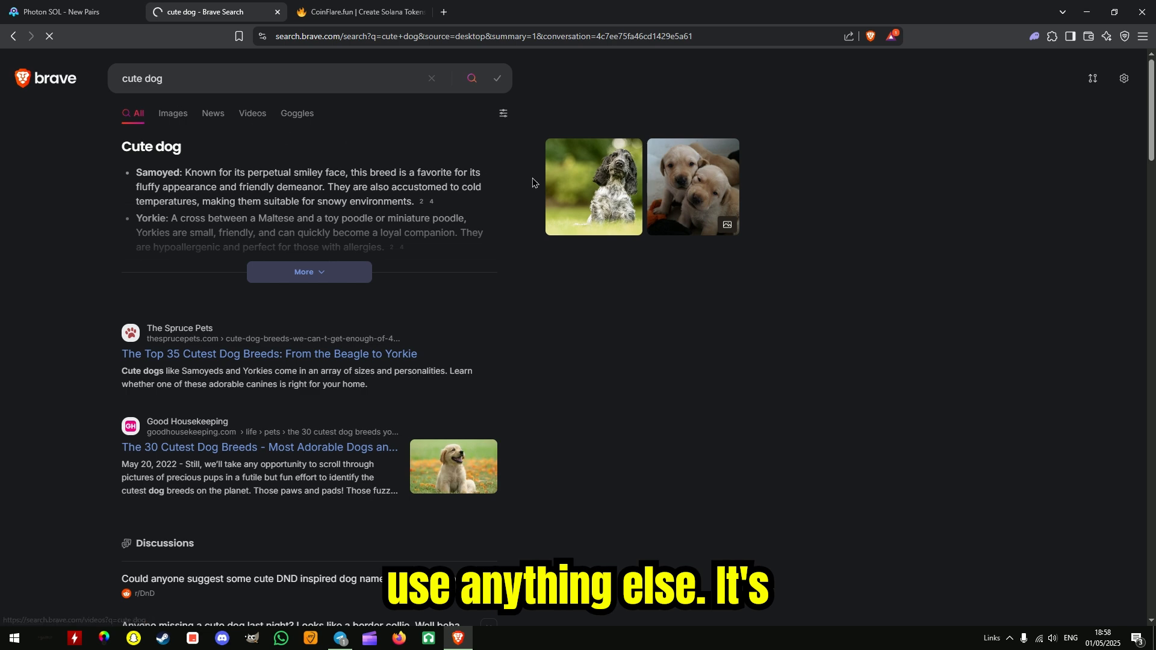
click(171, 114)
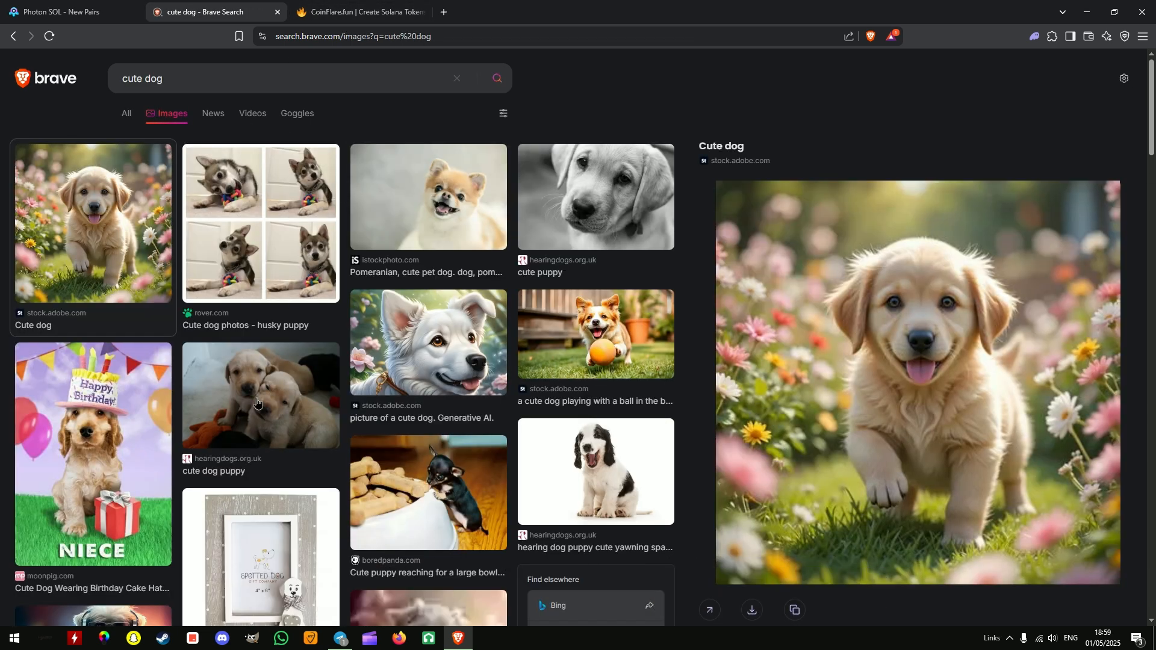
scroll(down, 3)
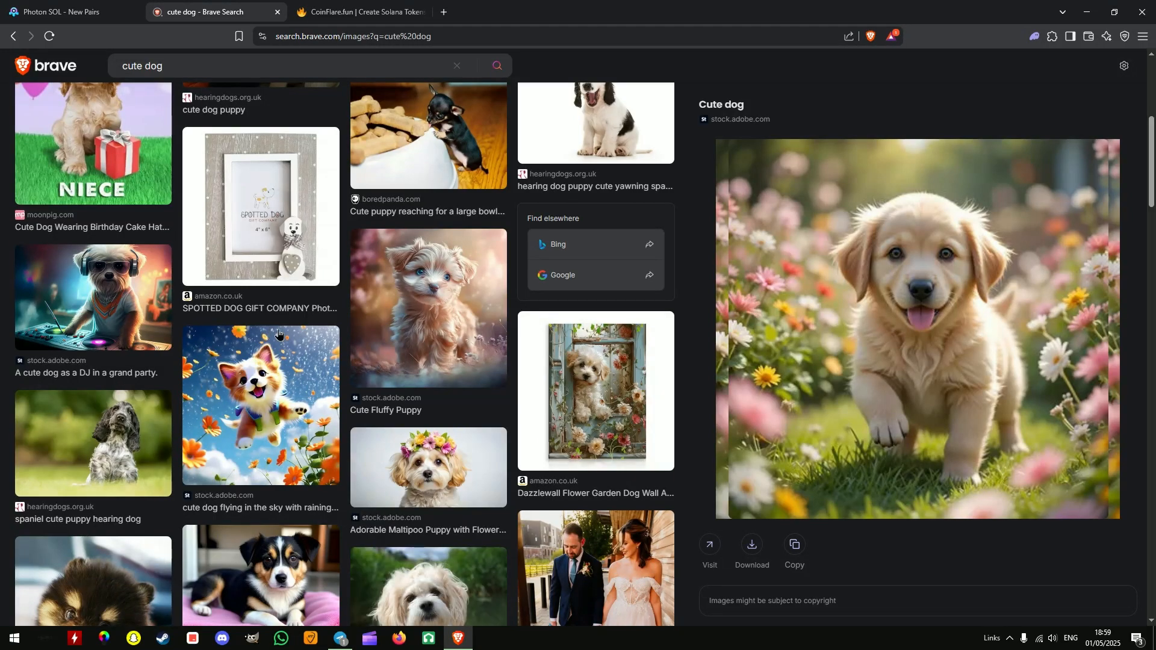
click(92, 297)
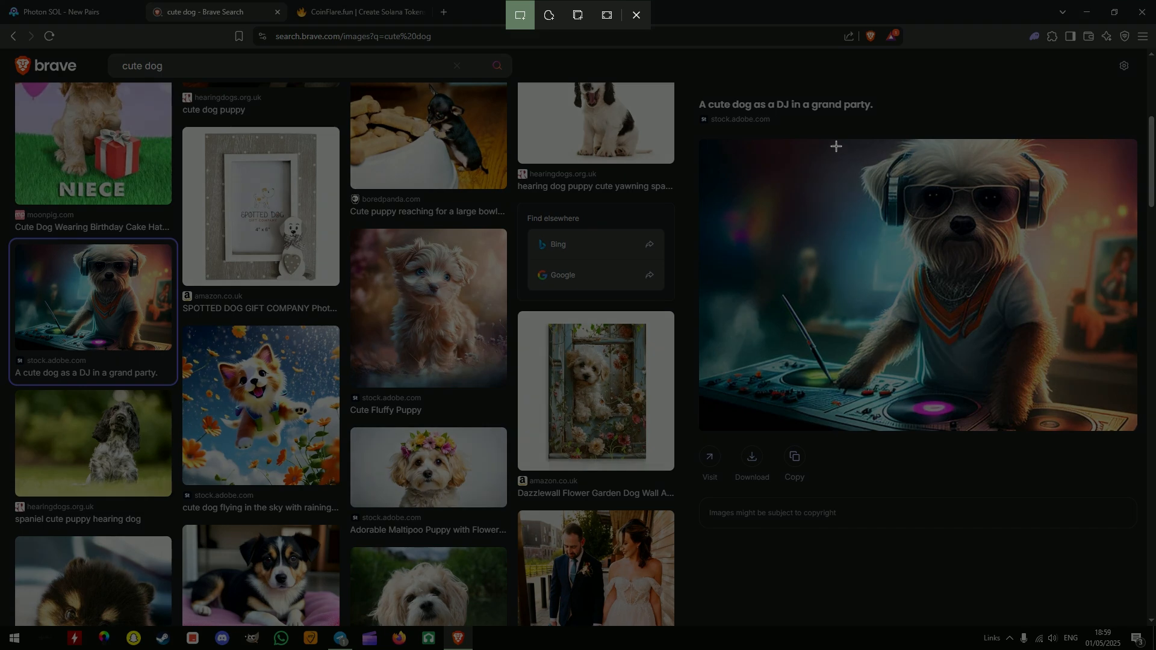
mouse_move(838, 145)
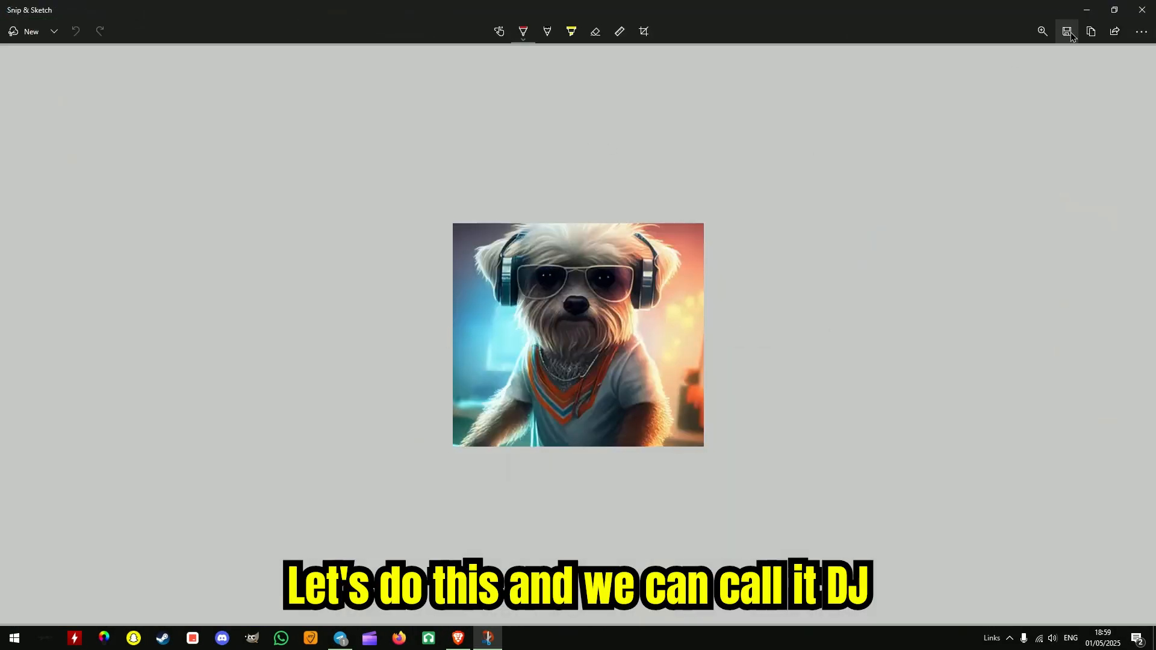
Save the snipped DJ dog picture as 'dj dog'
click(1067, 31)
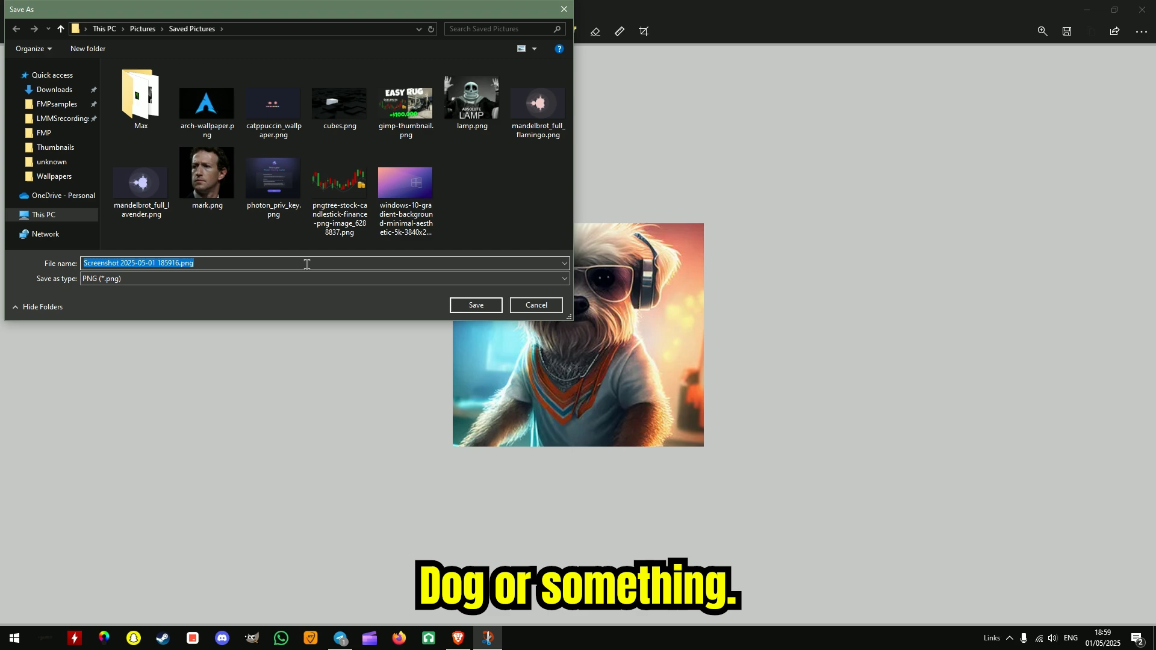
text(dj dog)
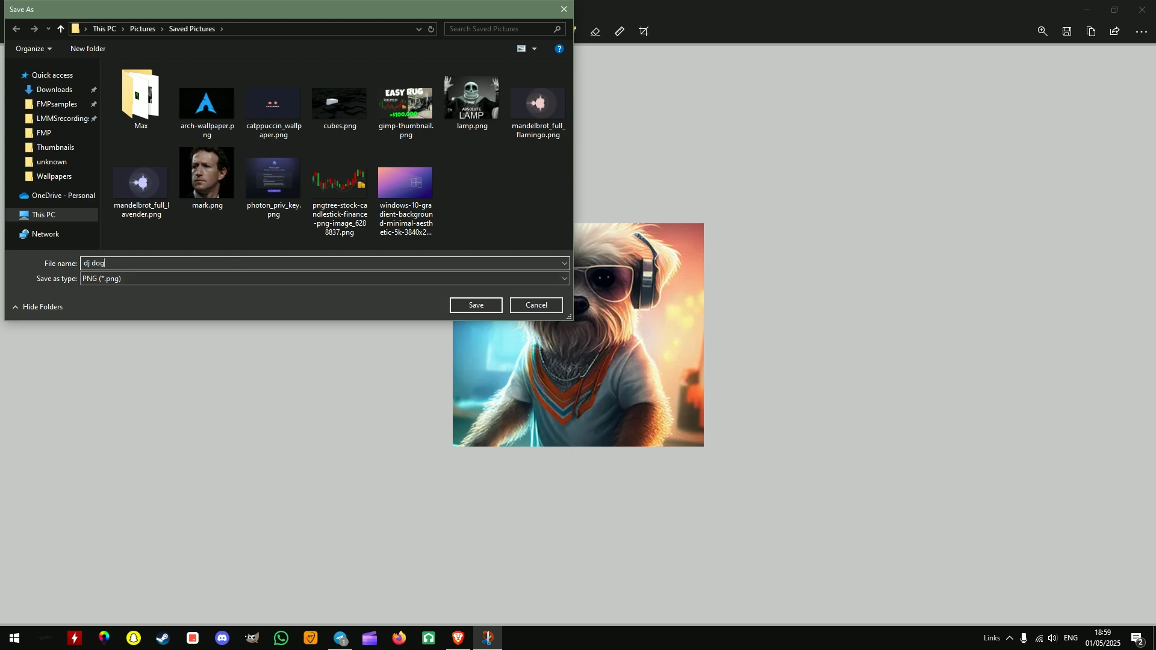
click(476, 305)
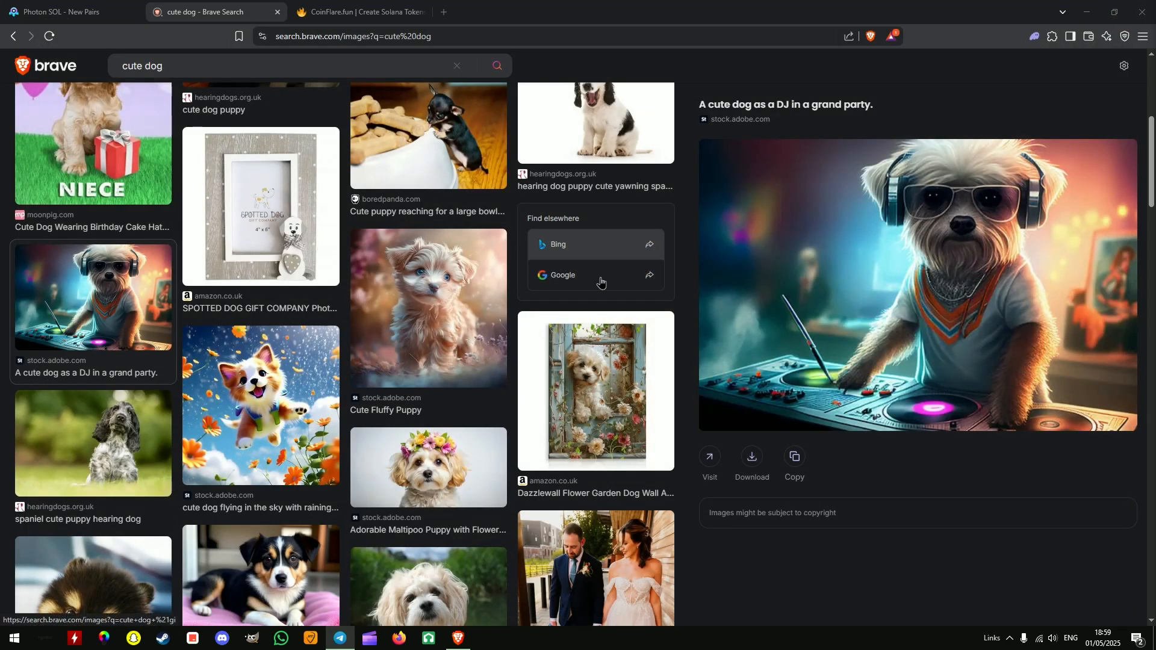
mouse_move(611, 293)
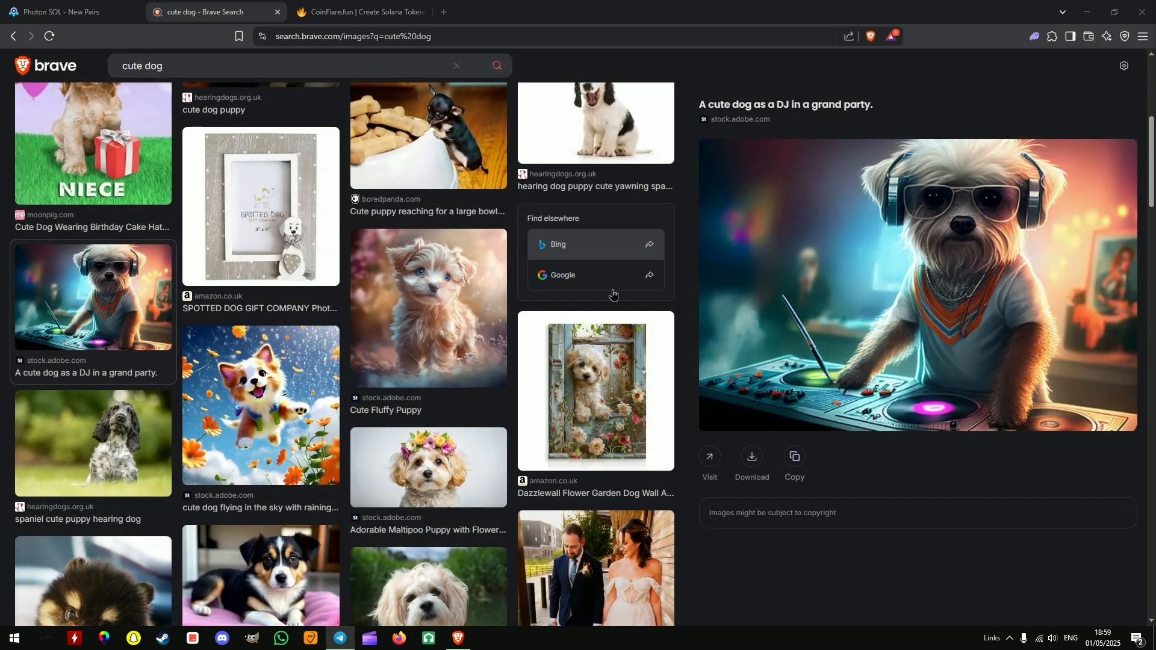
mouse_move(92, 567)
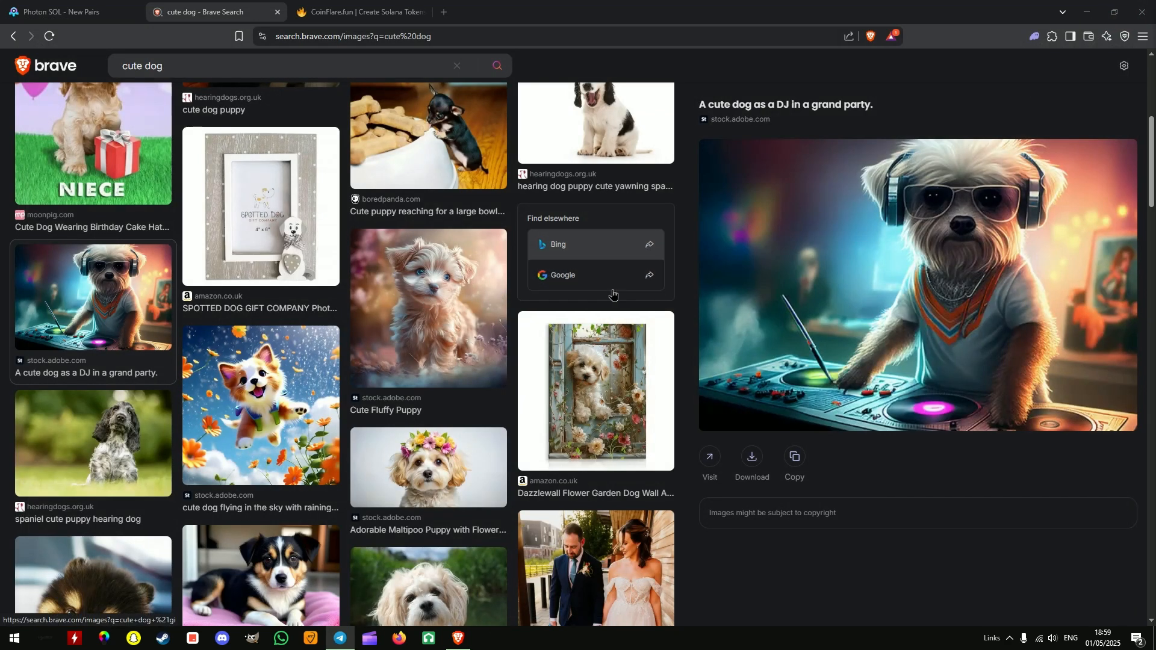
Return to the CoinFlare token creator tab
click(361, 12)
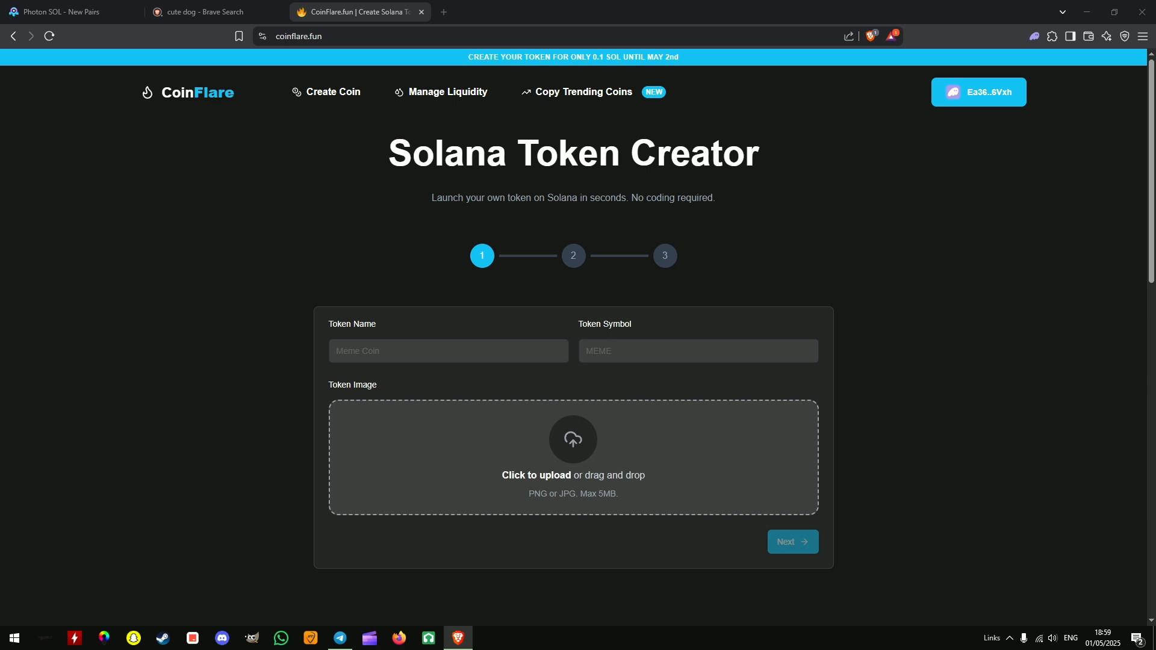
Fill the token form with the dj dog image, name DJ DOG, symbol DJDO
click(573, 439)
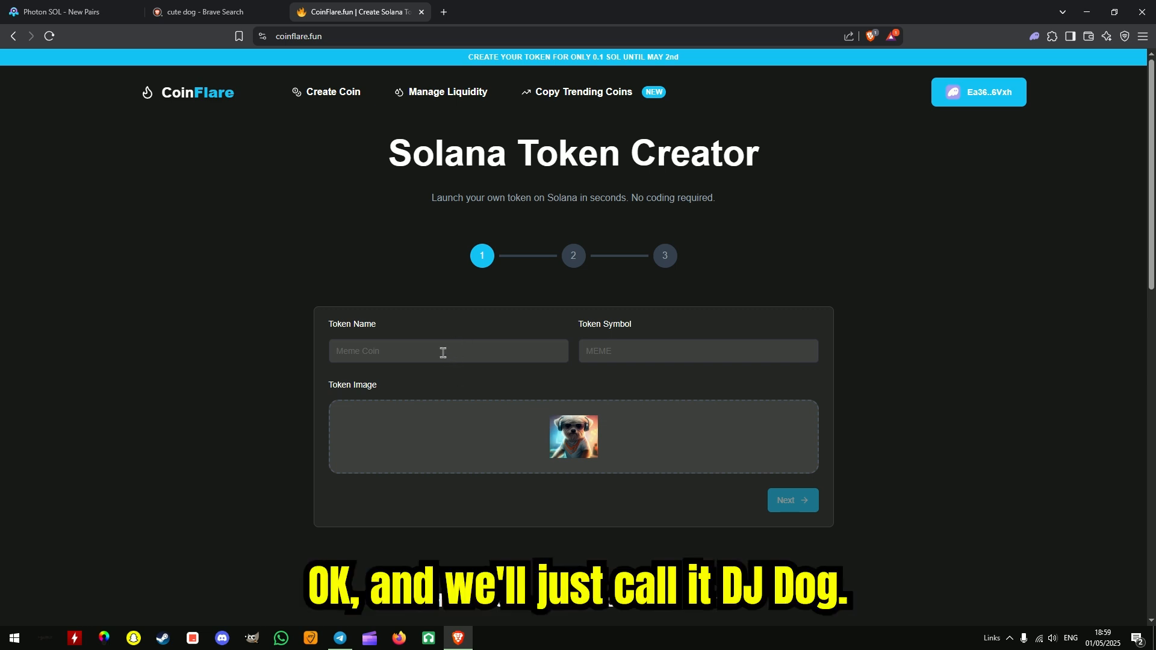
text(DJ DOG)
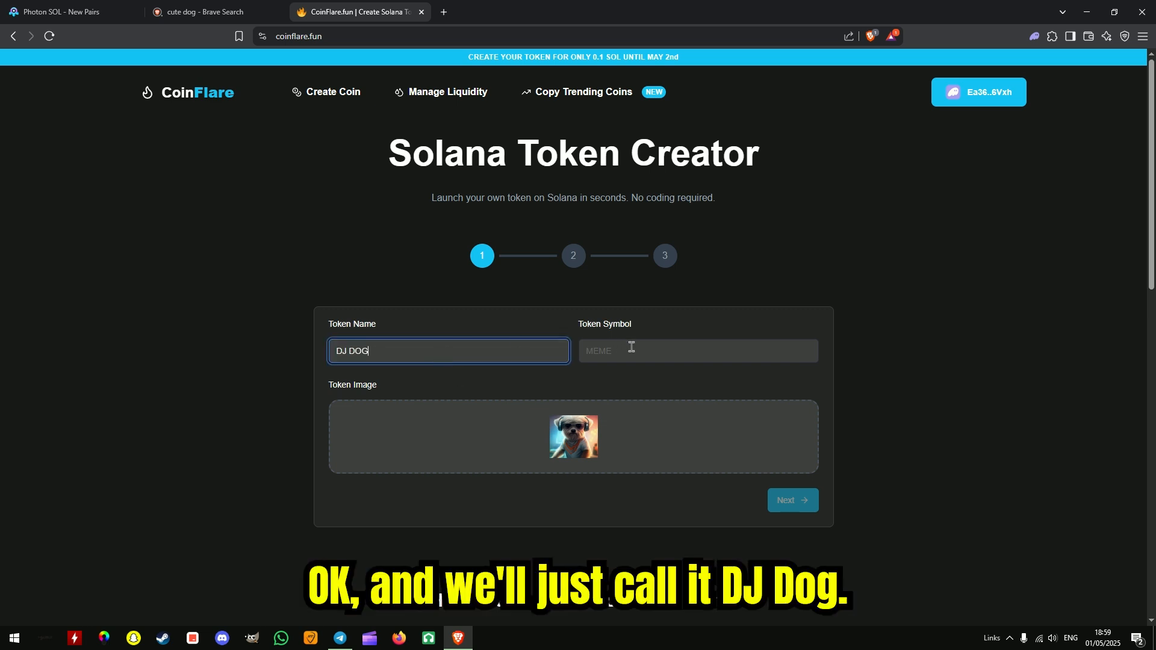
text(DJDO)
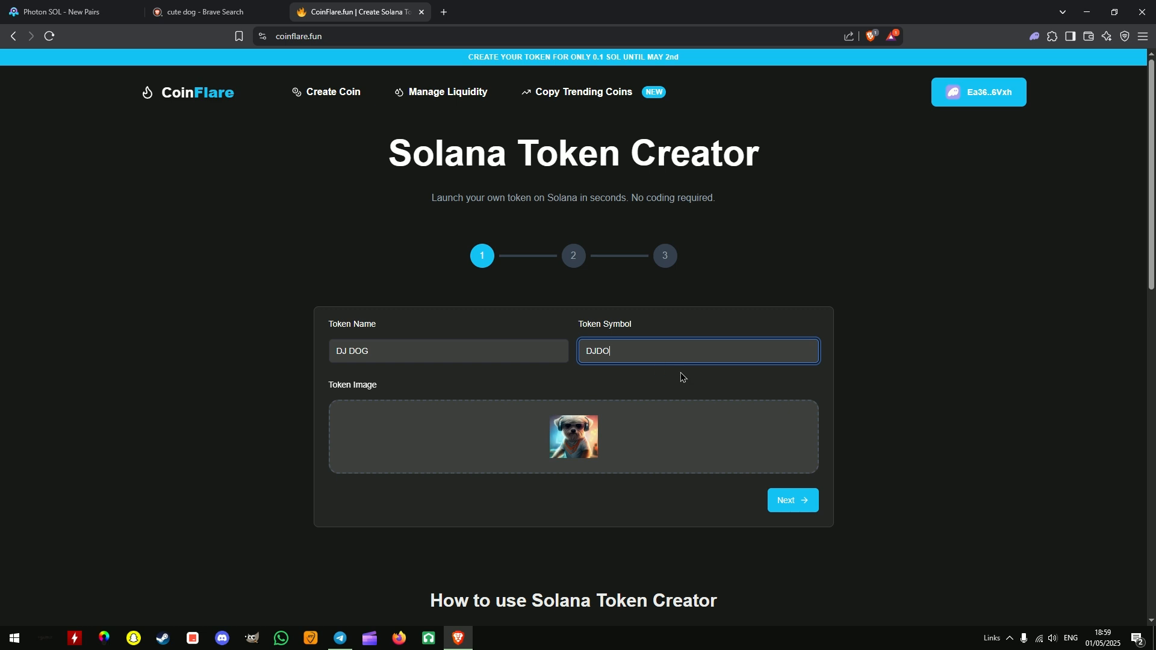
click(792, 500)
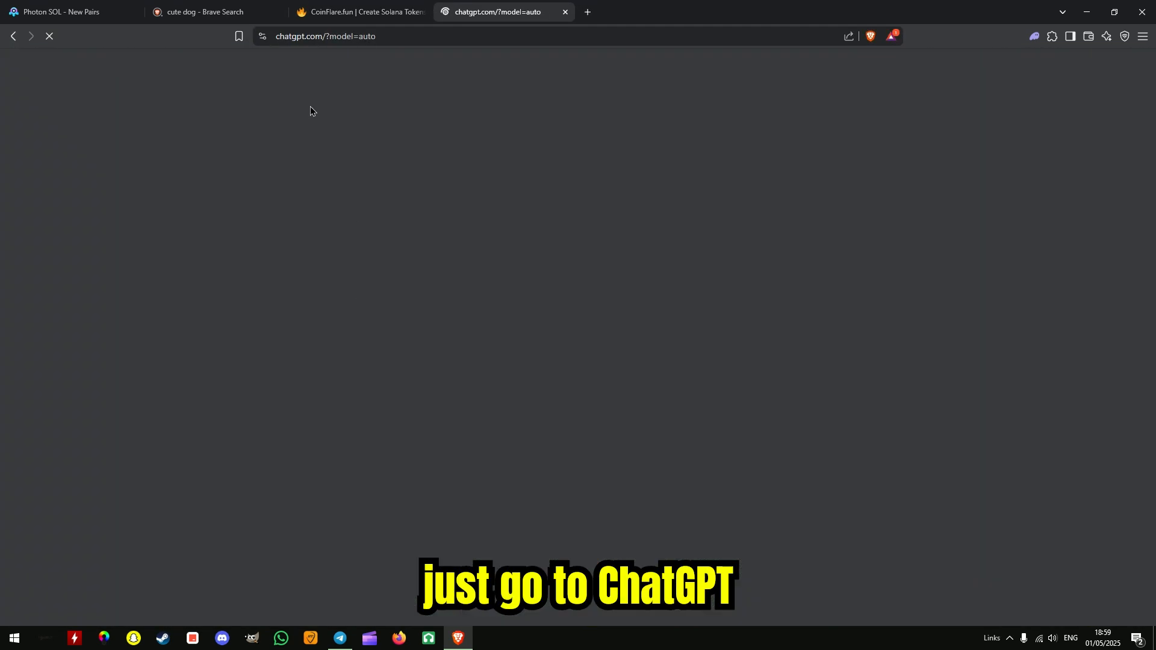
Ask ChatGPT for a DJ Dog Coin description, then return to CoinFlare
text(make)
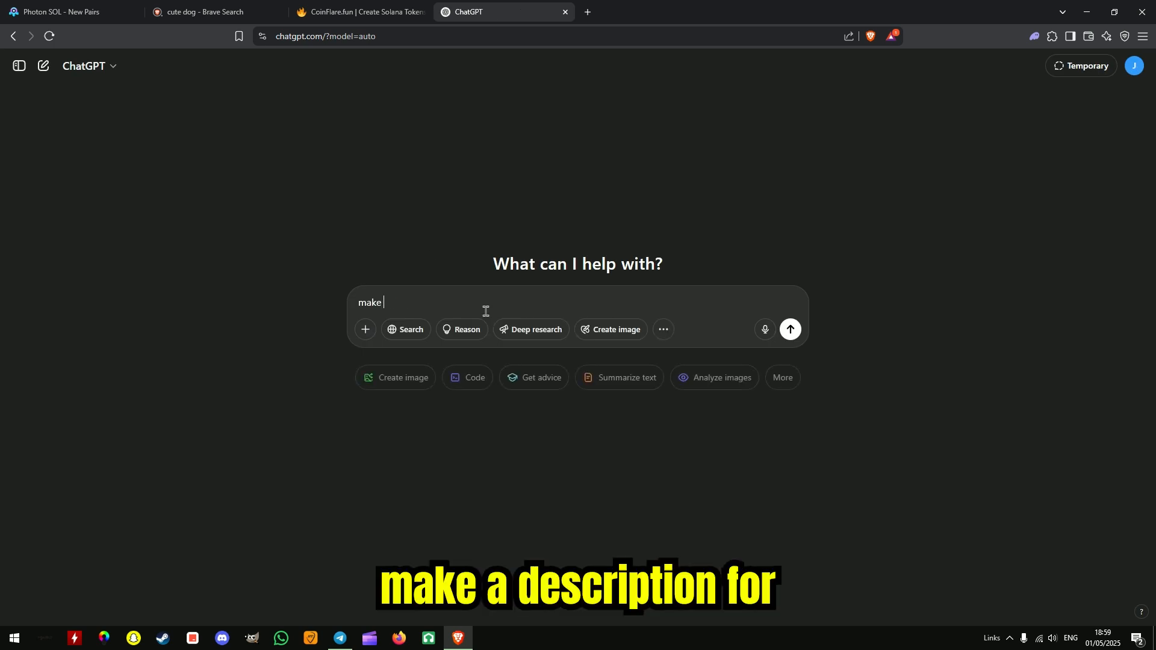
text(a description for m)
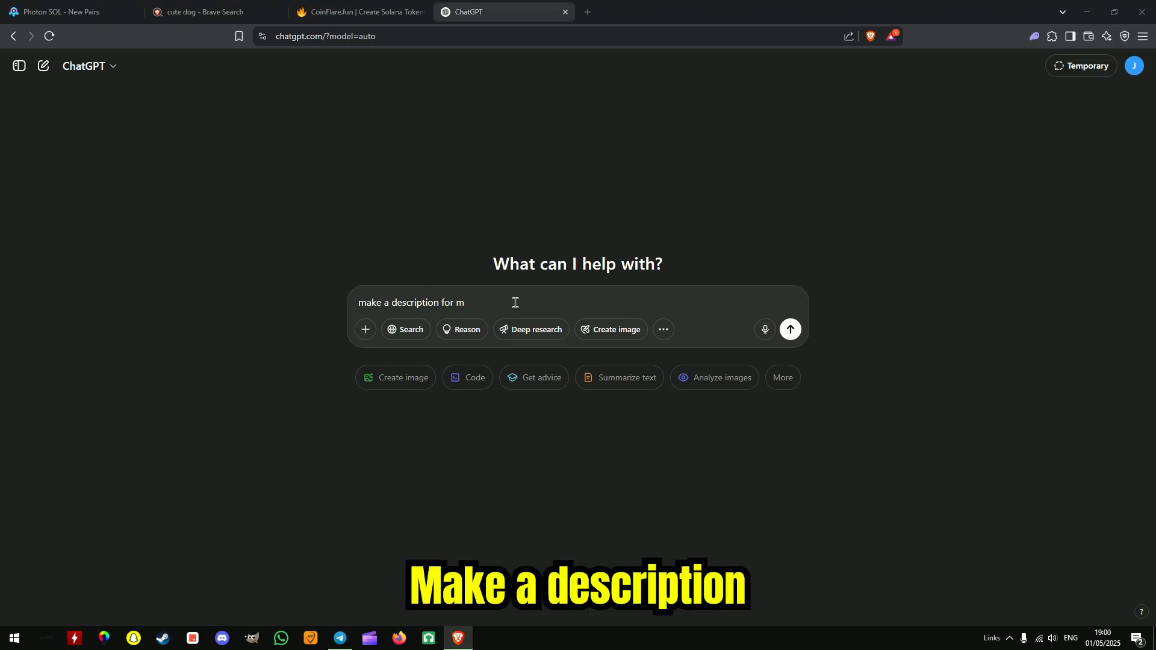
text(y)
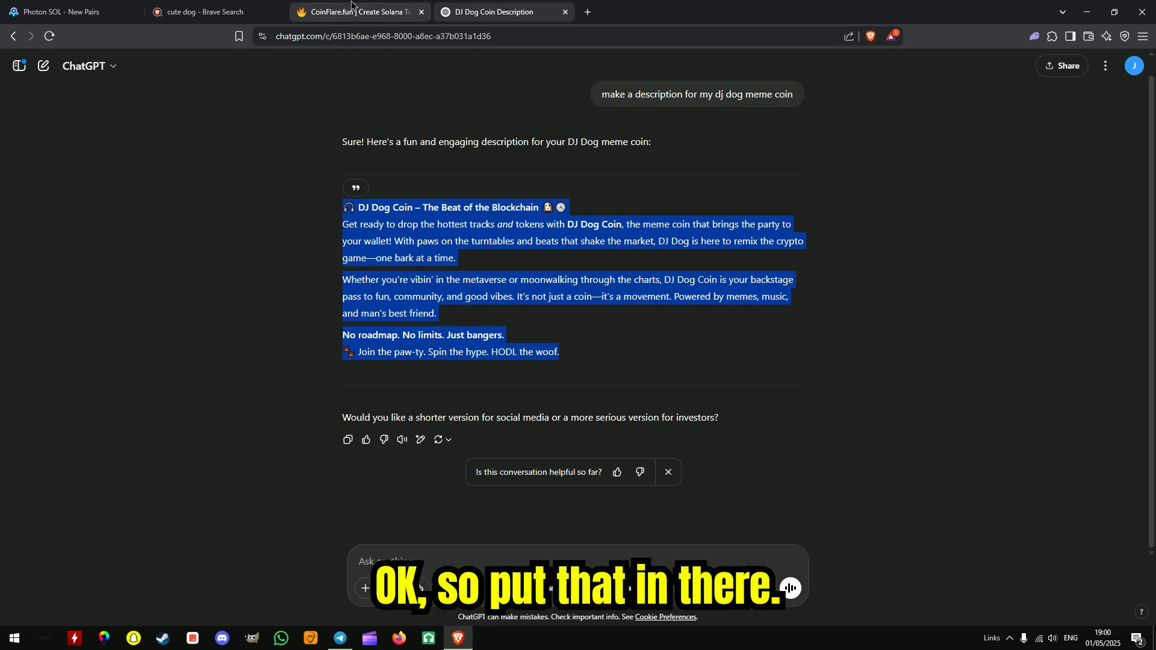
click(358, 12)
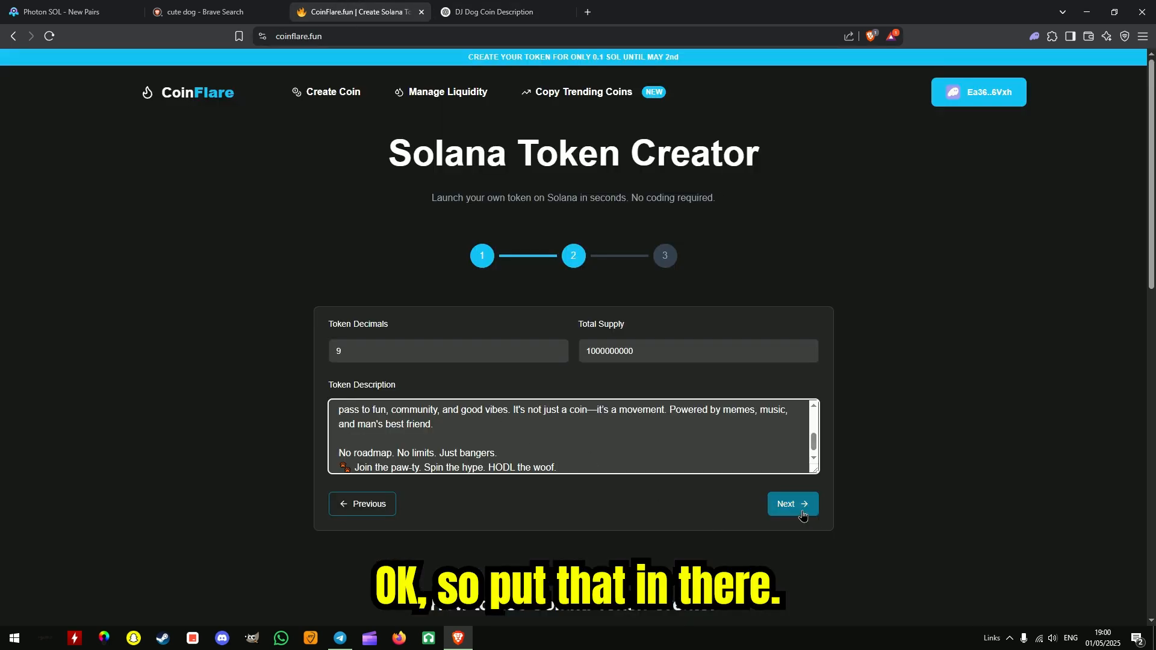
Advance to step three and confirm Revoke Freeze, Mint and Update are selected
click(791, 504)
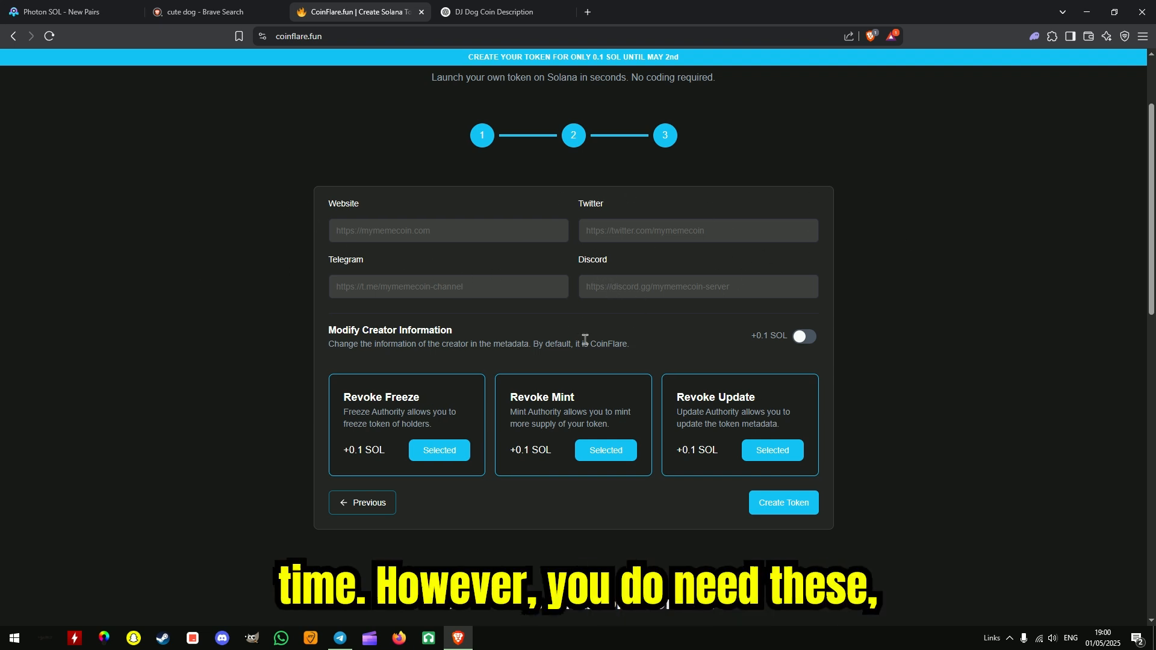
scroll(down, 3)
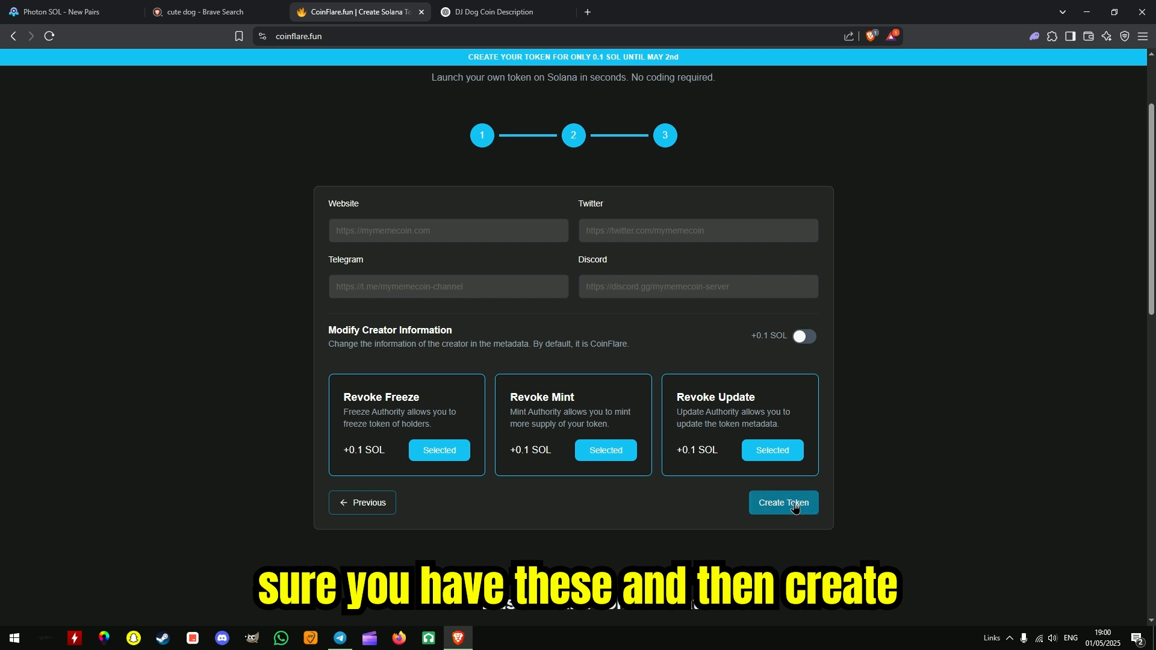
Create the DJ DOG token, overriding Phantom's blocked-request warning and approving the transaction
click(782, 502)
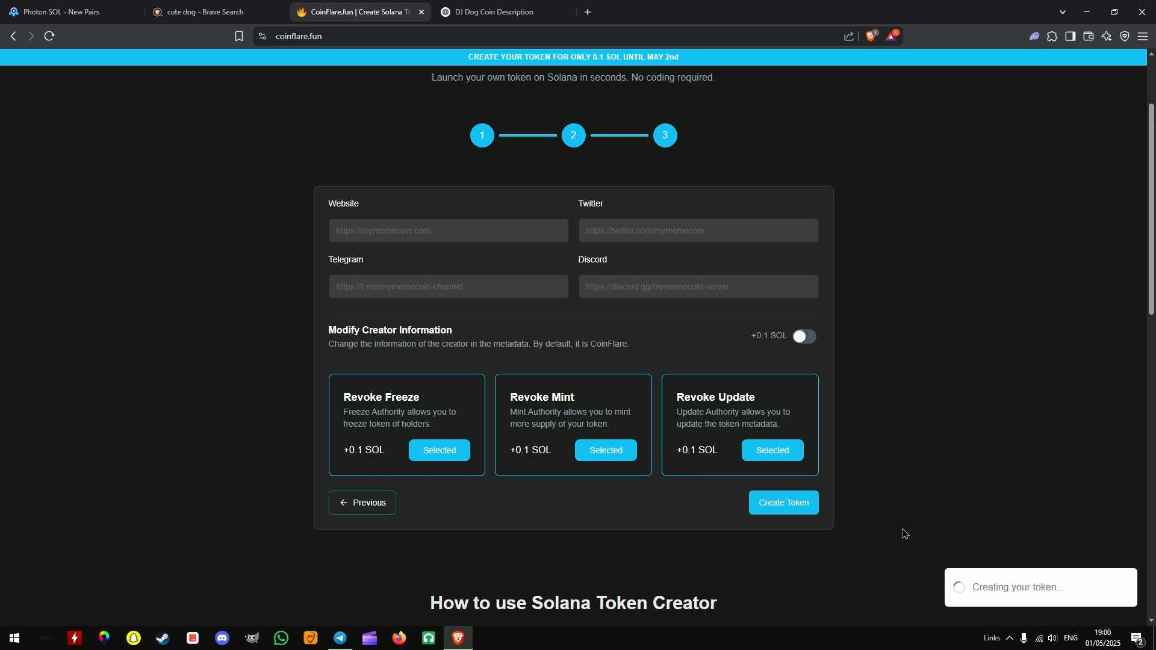
mouse_move(913, 546)
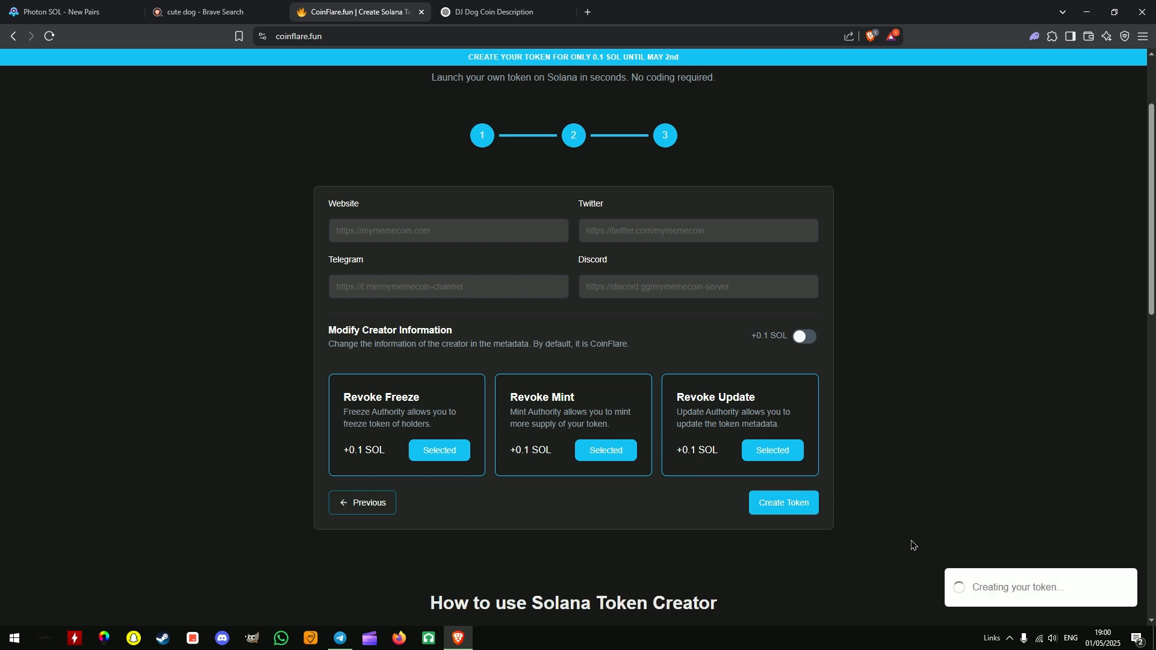
click(783, 507)
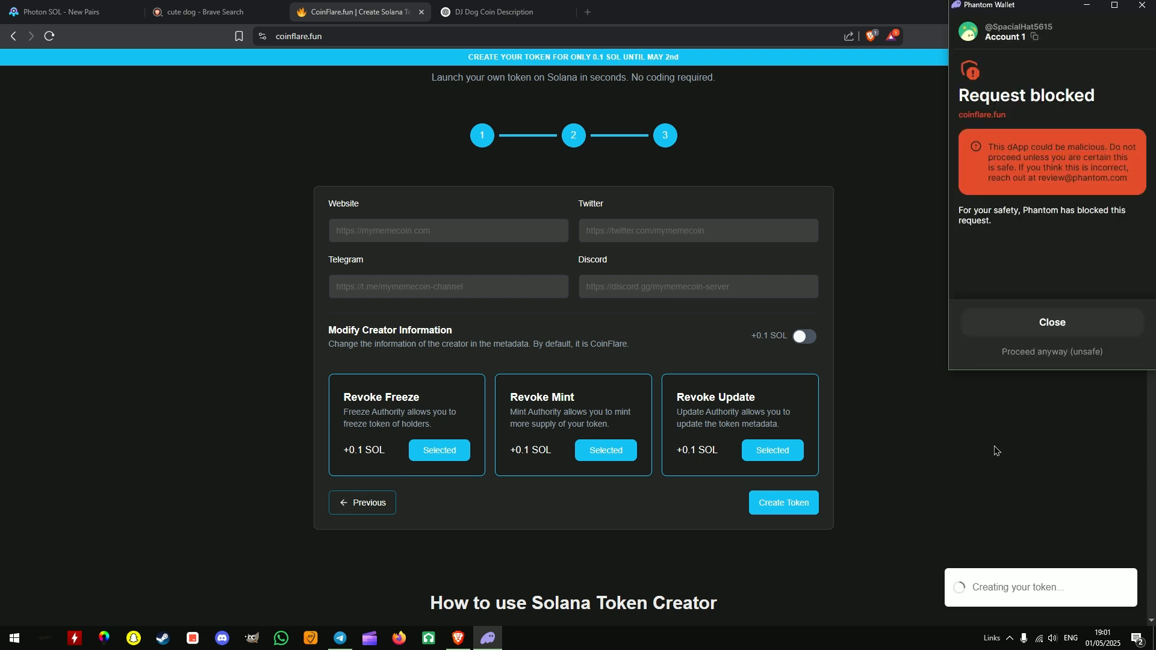
click(1051, 352)
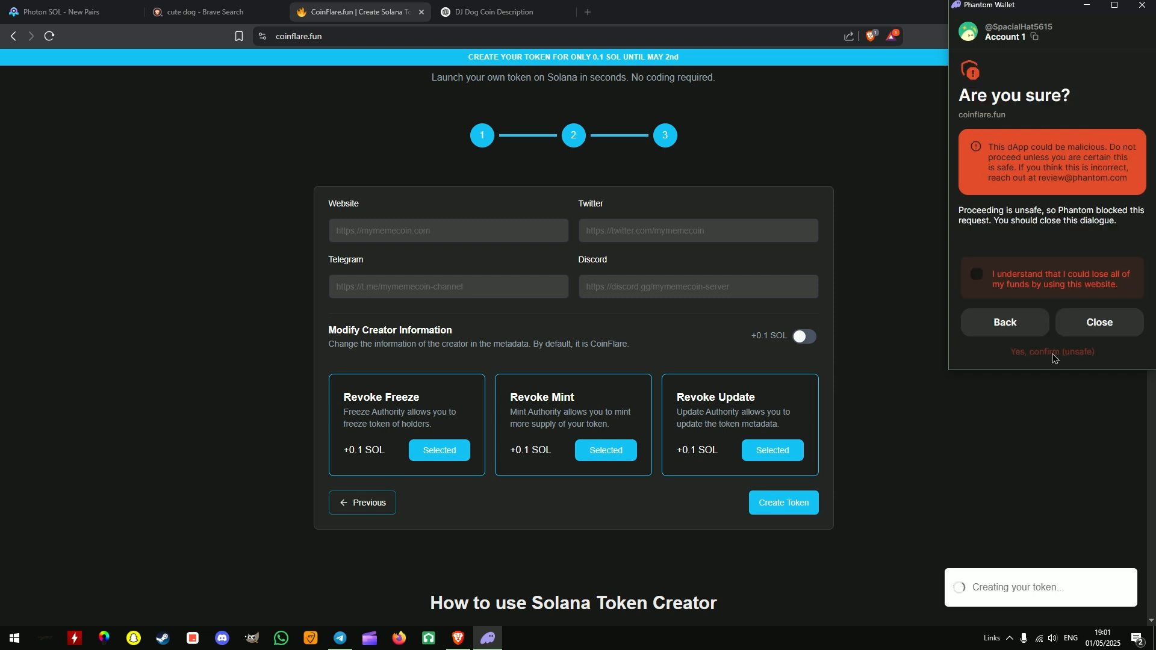
click(1097, 322)
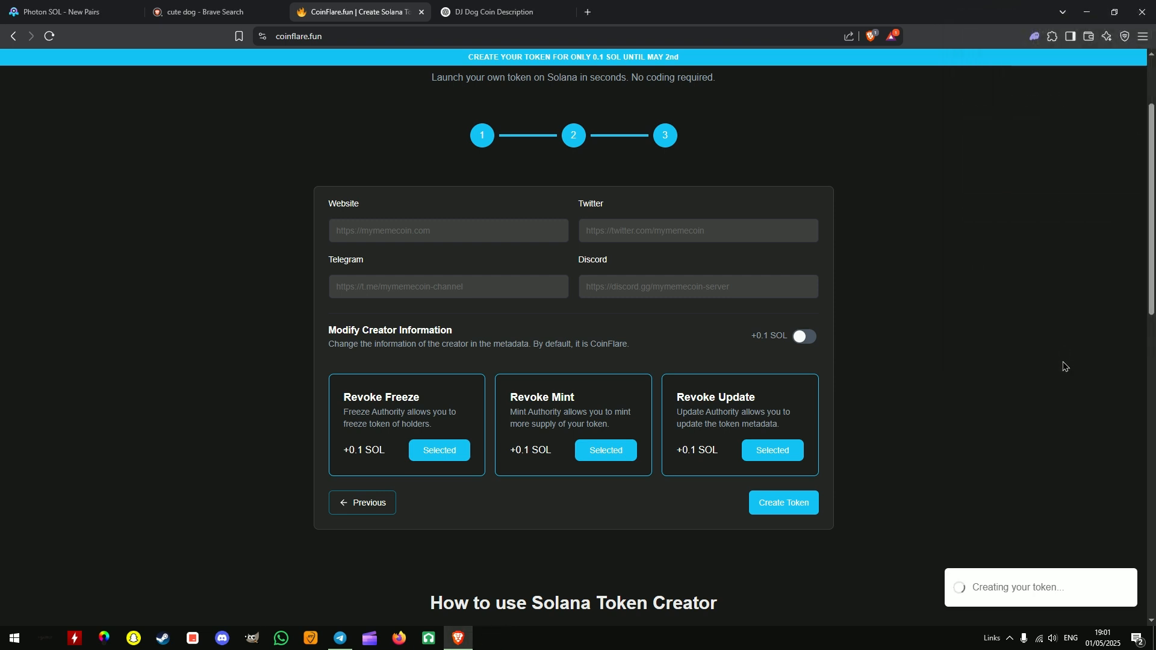
click(782, 502)
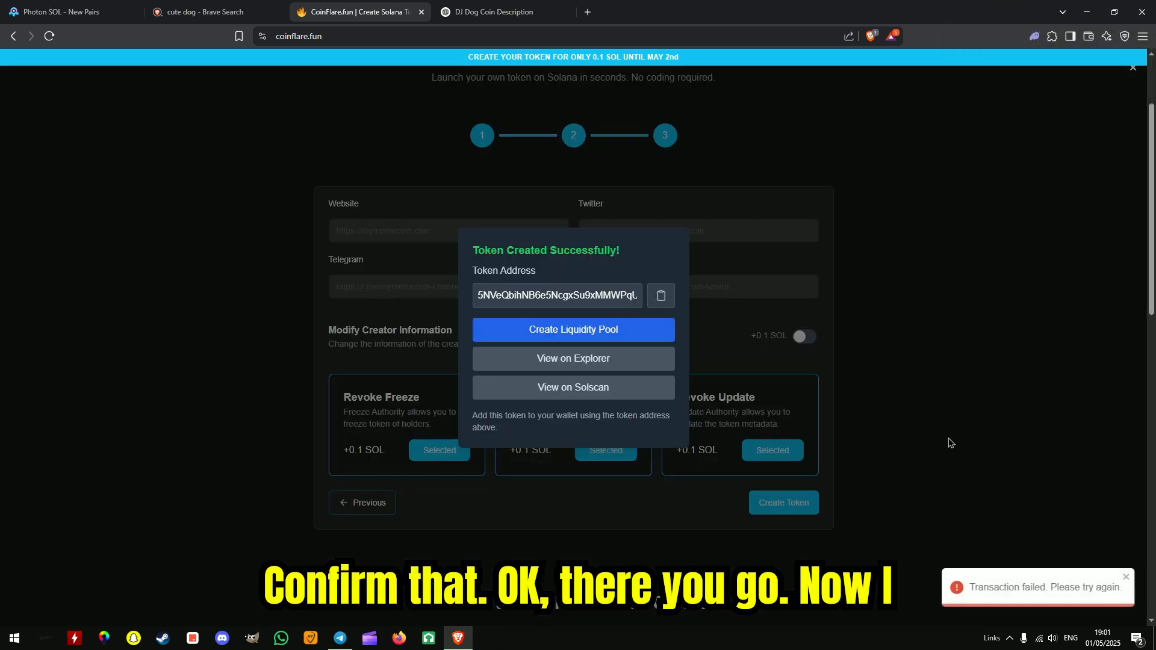
Start a Raydium pool pairing 90% of DJDOG (900,000,000) with 0.04 SOL
click(573, 329)
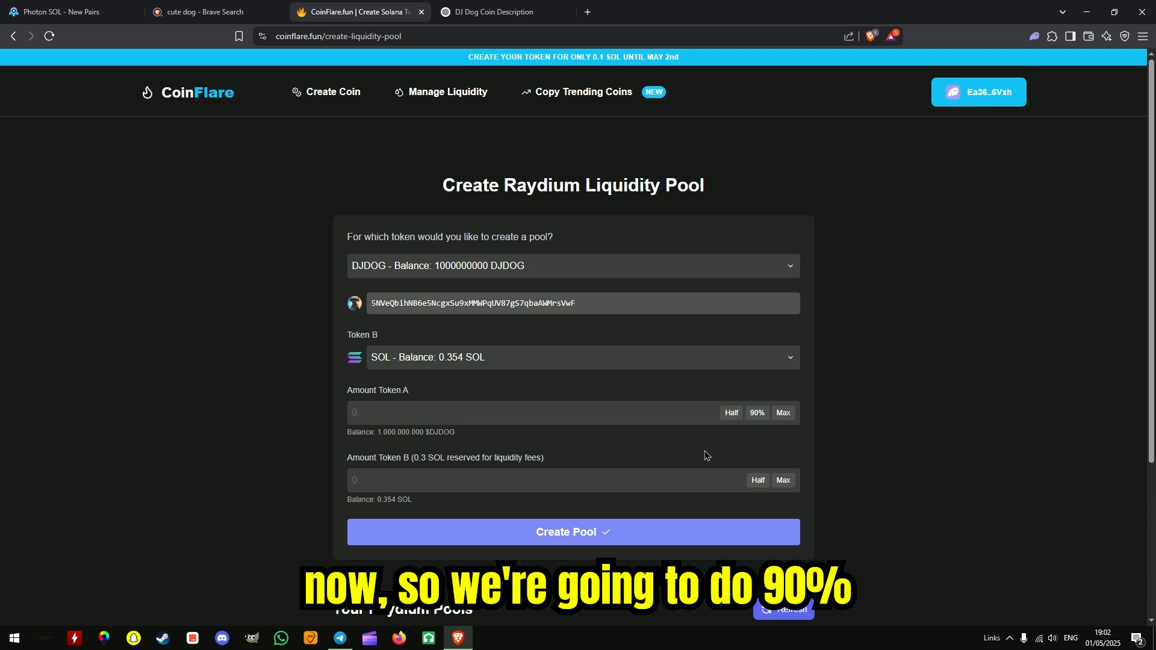
click(756, 412)
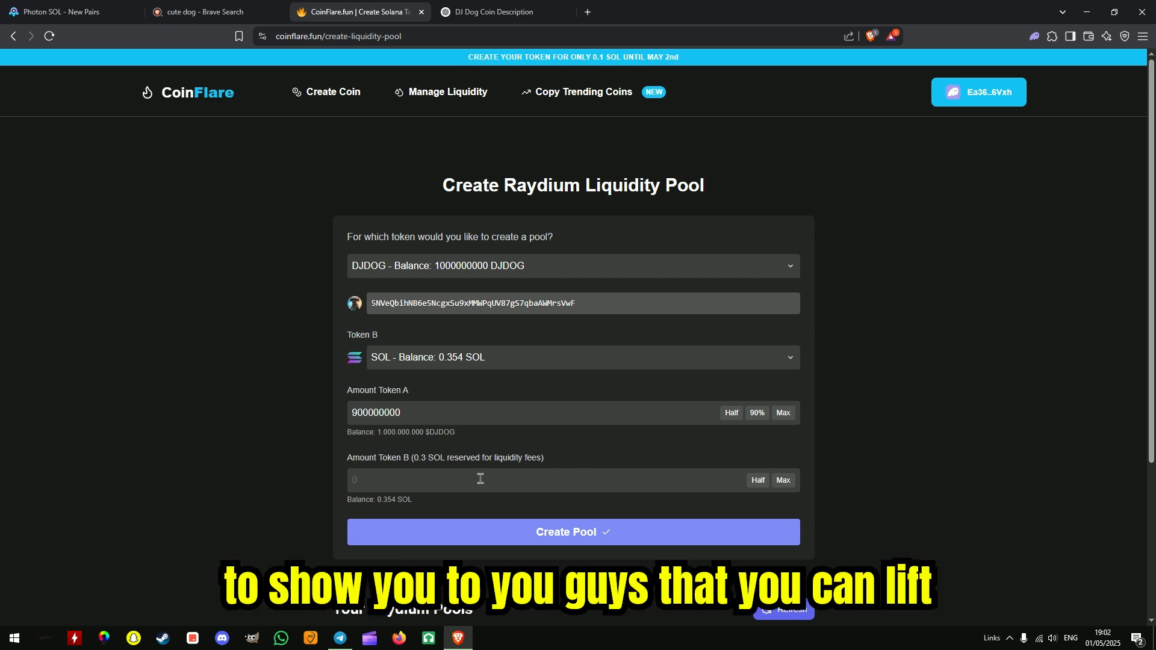
text(0.05)
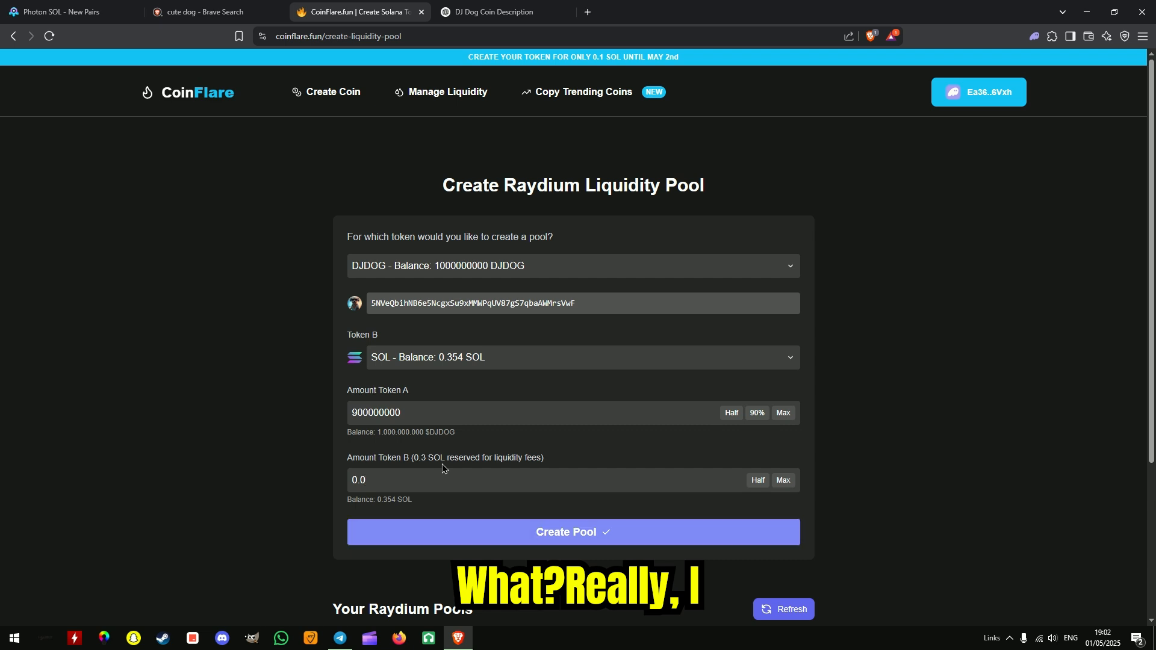
text(0.04)
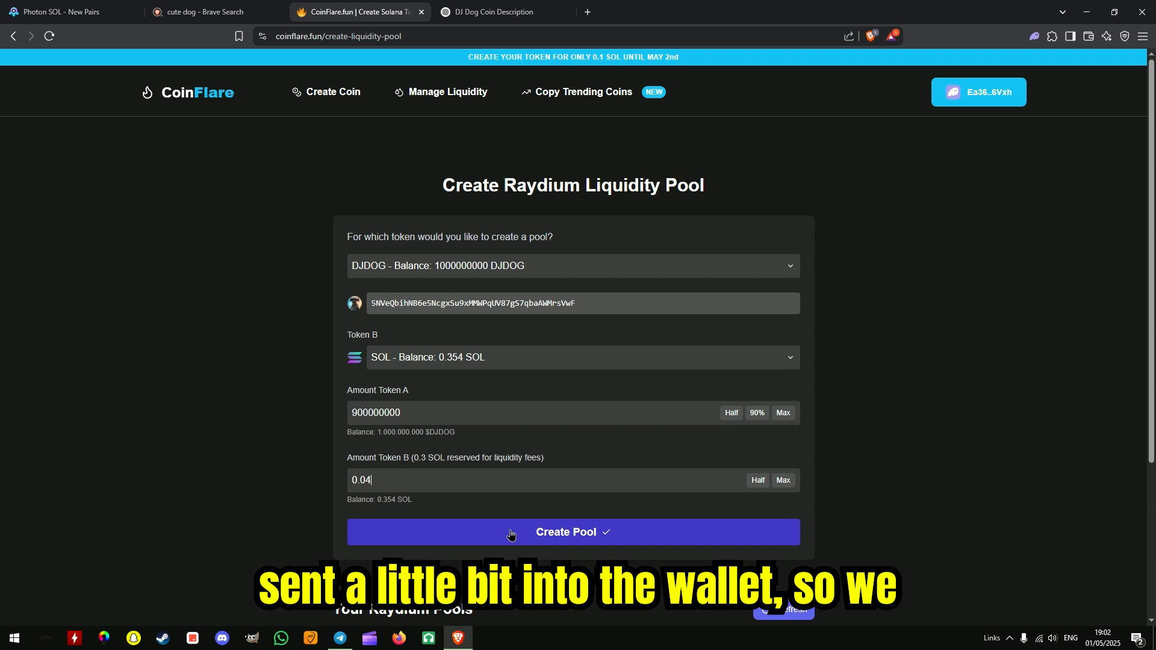
Submit the DJDOG/SOL pool and approve the transaction in Phantom
click(572, 531)
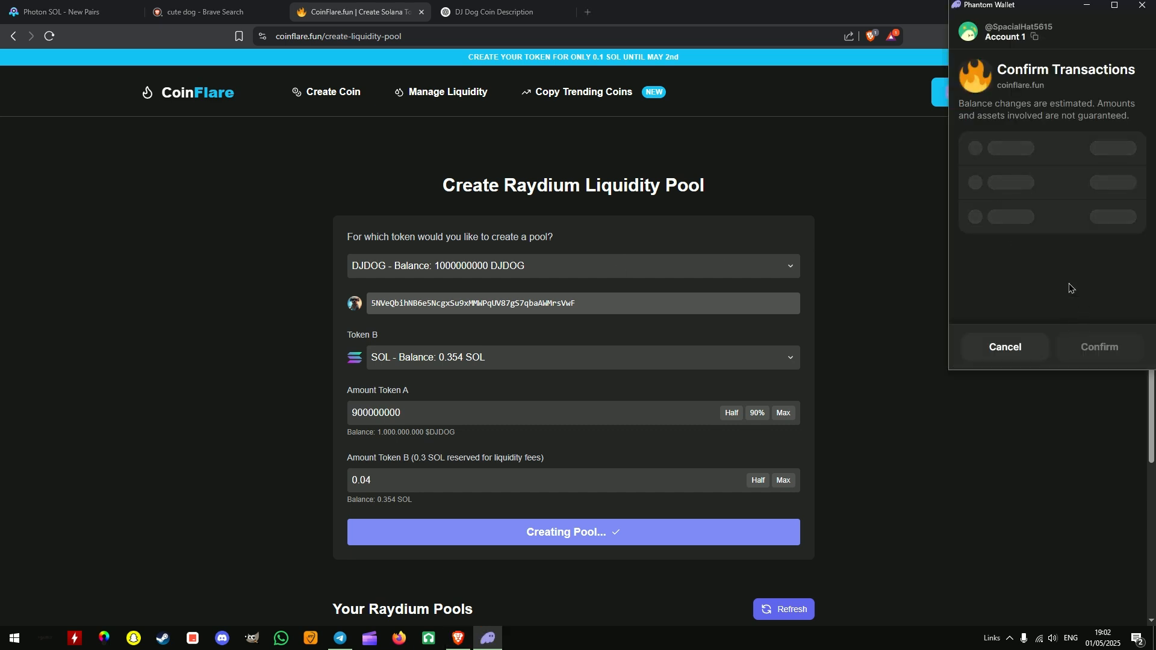
mouse_move(983, 292)
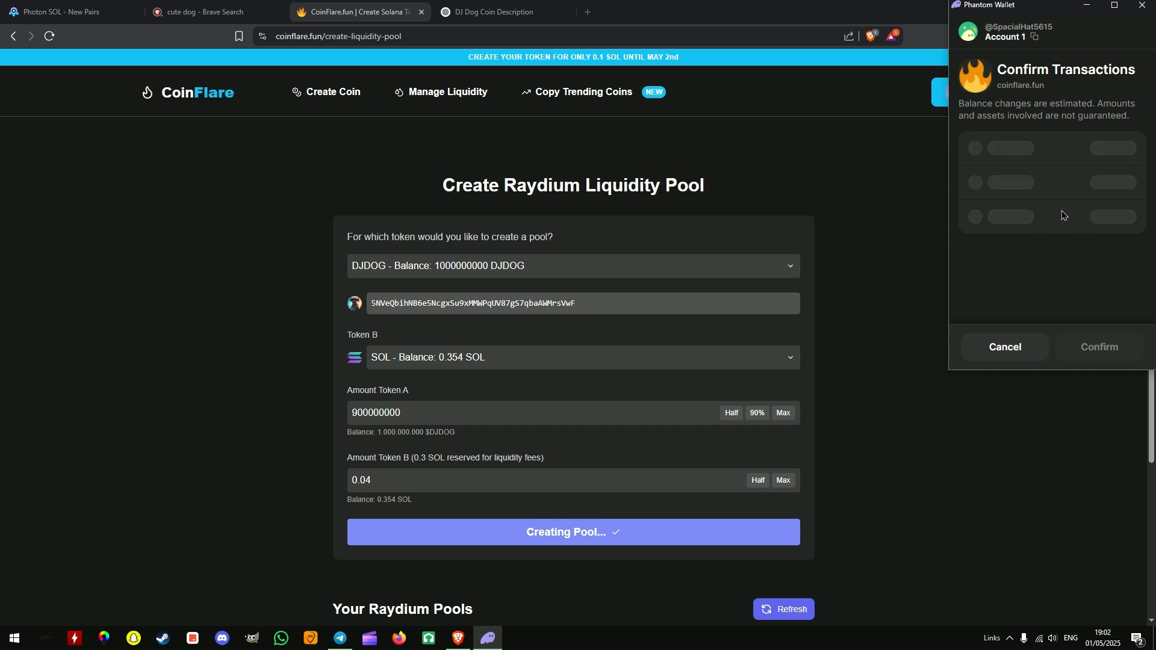
mouse_move(1040, 293)
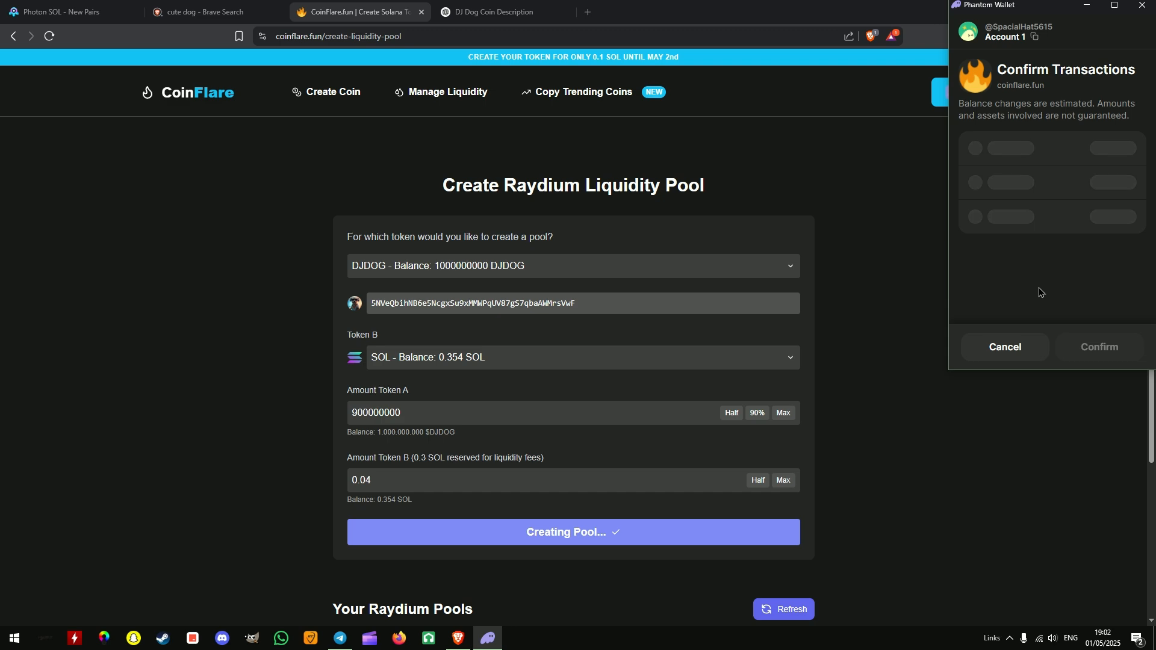
mouse_move(1024, 13)
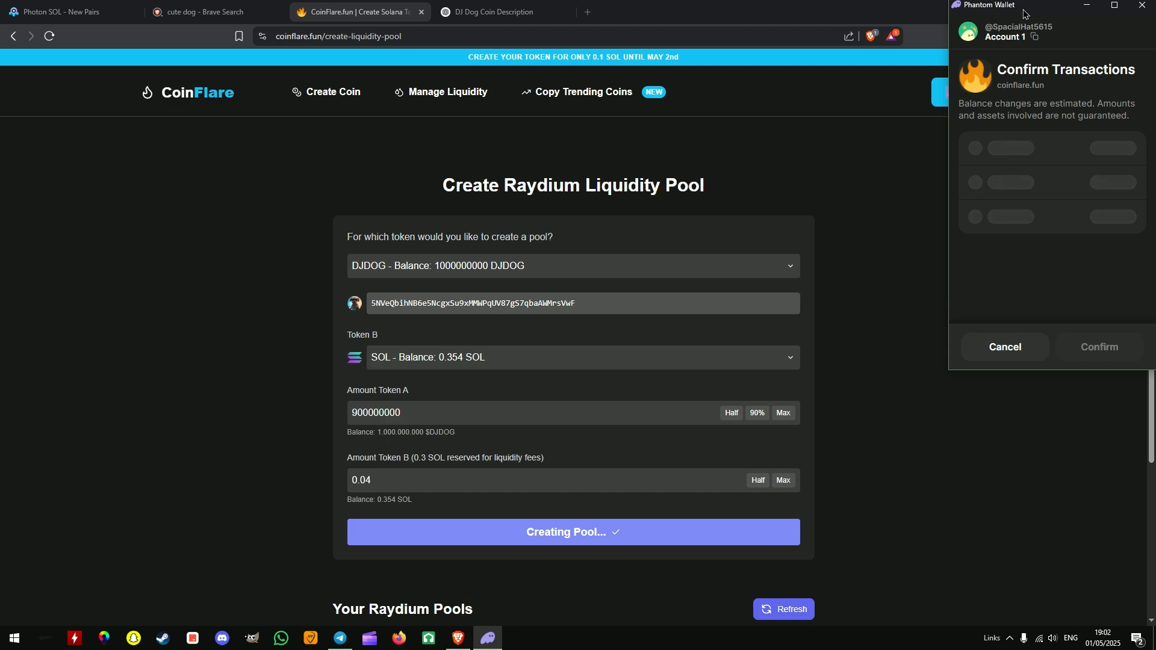
mouse_move(923, 130)
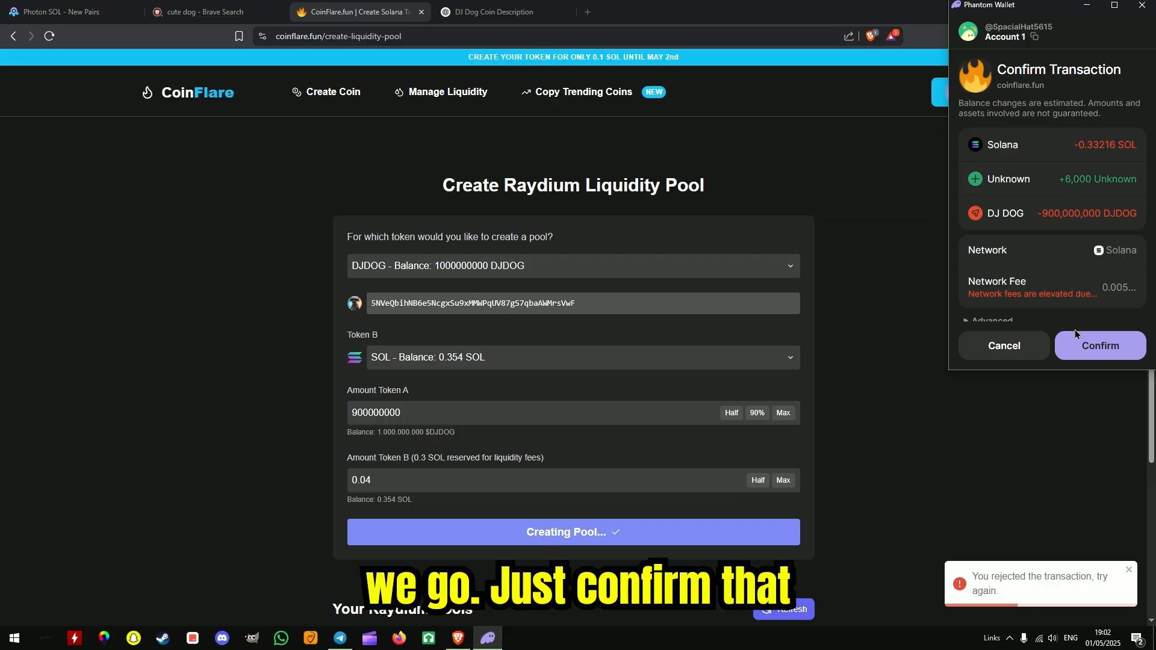
click(1100, 346)
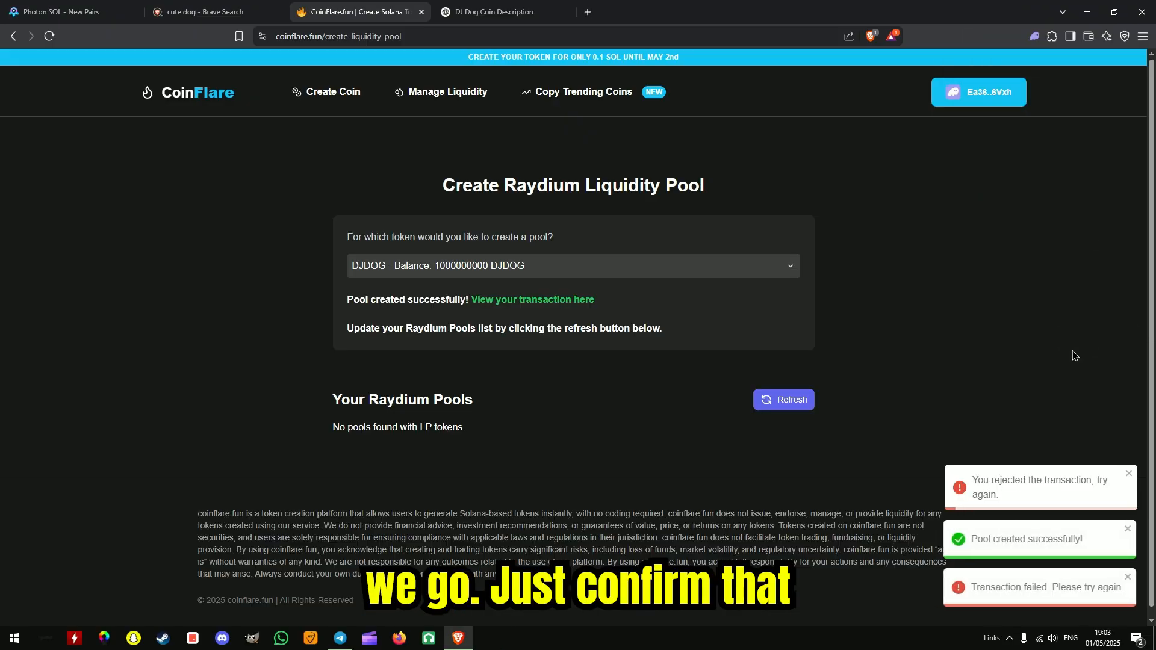
click(67, 12)
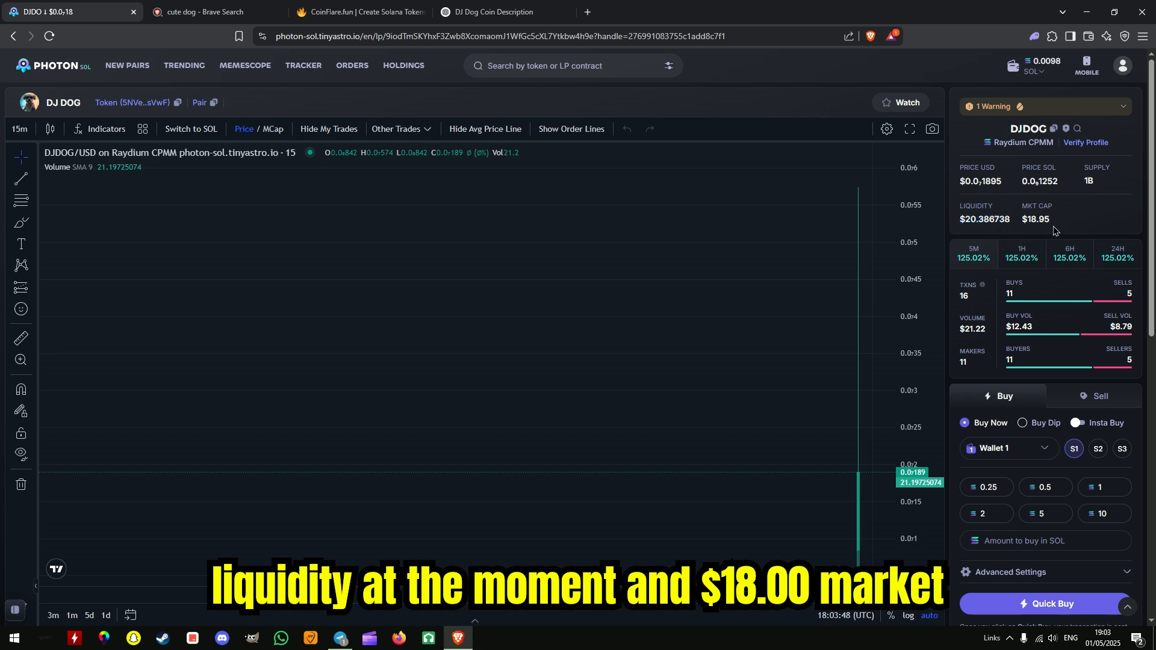
mouse_move(799, 390)
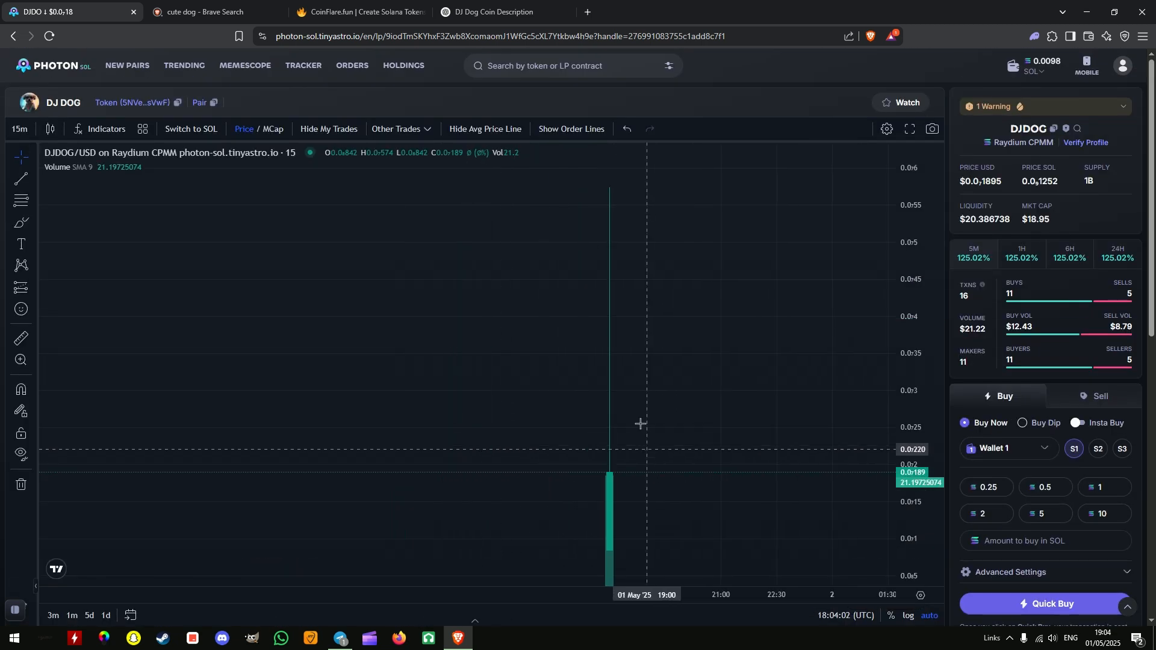
mouse_move(607, 398)
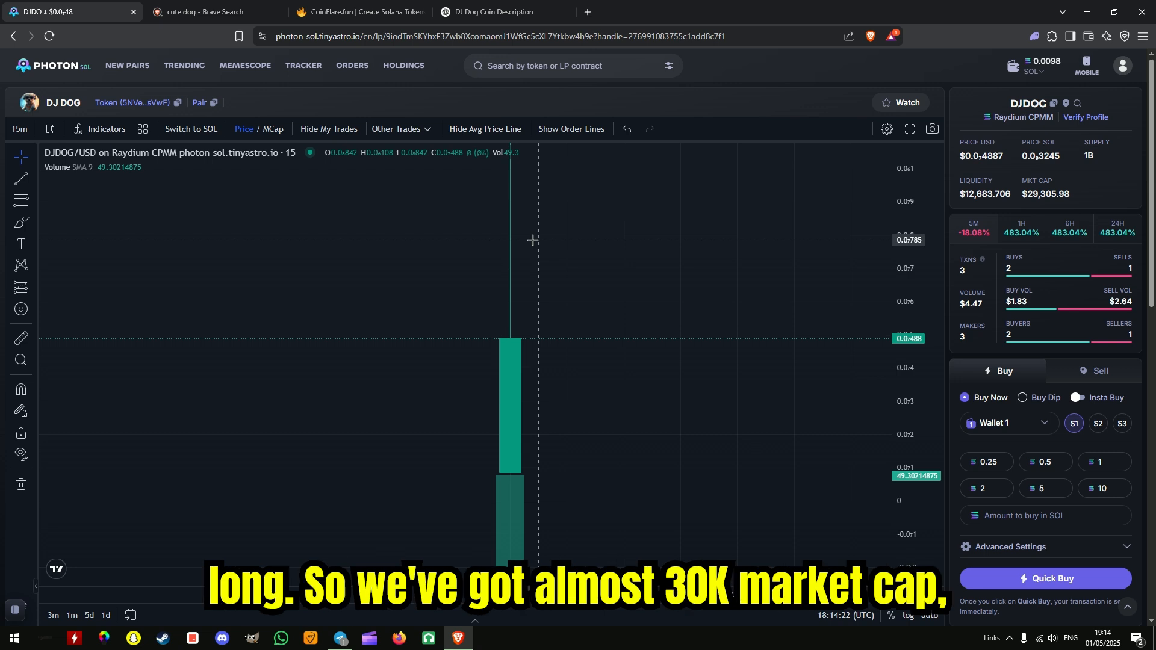
mouse_move(898, 177)
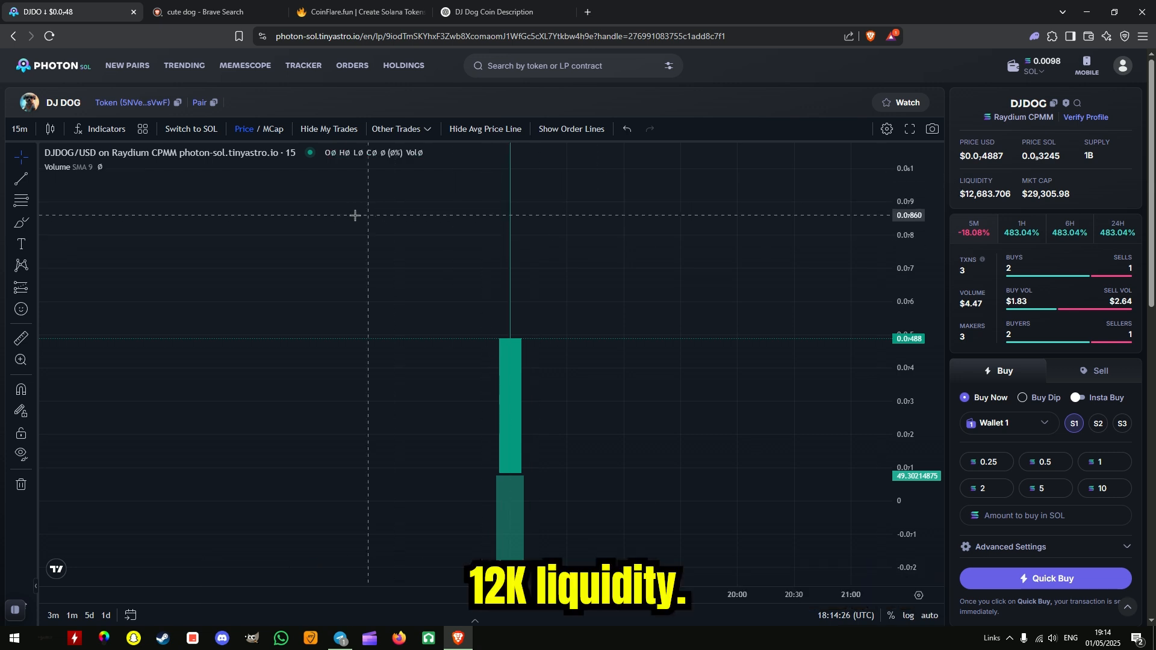
Return to CoinFlare's pools page and open Remove Liquidity on the SOL-DJDOG pool
click(359, 12)
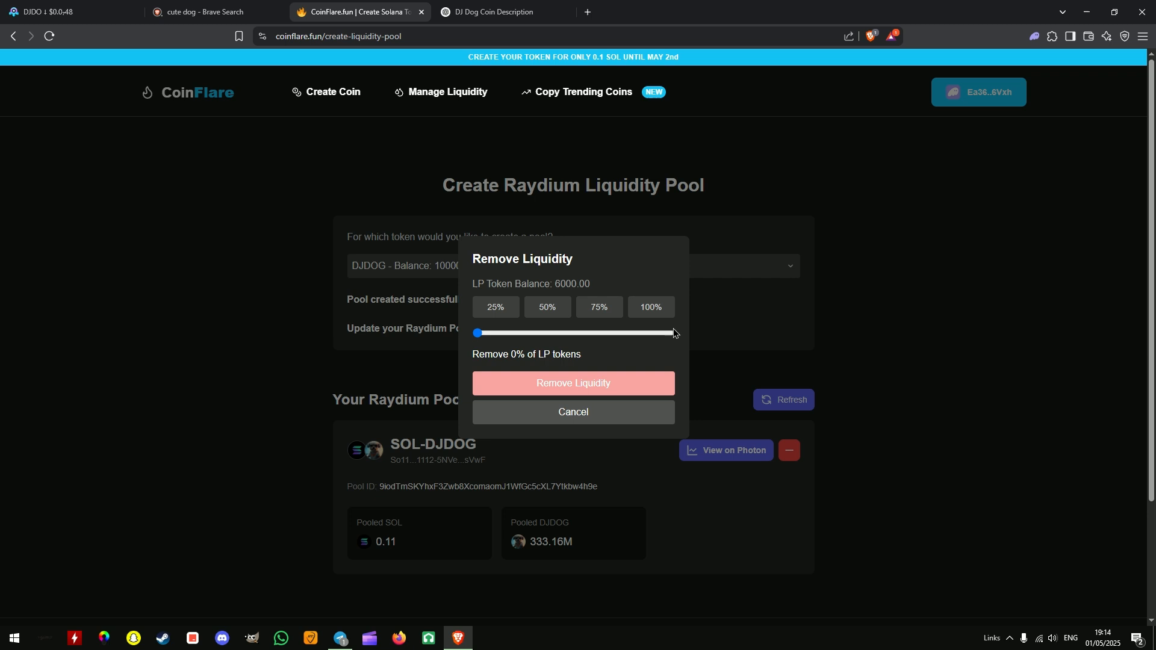
click(572, 383)
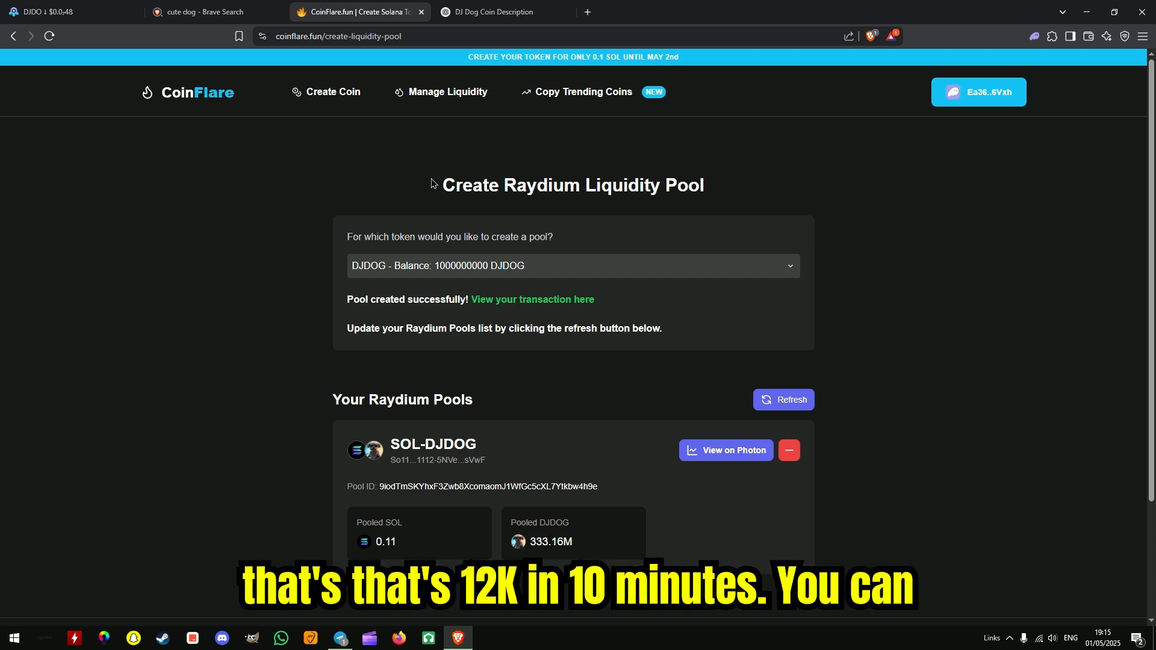
mouse_move(631, 173)
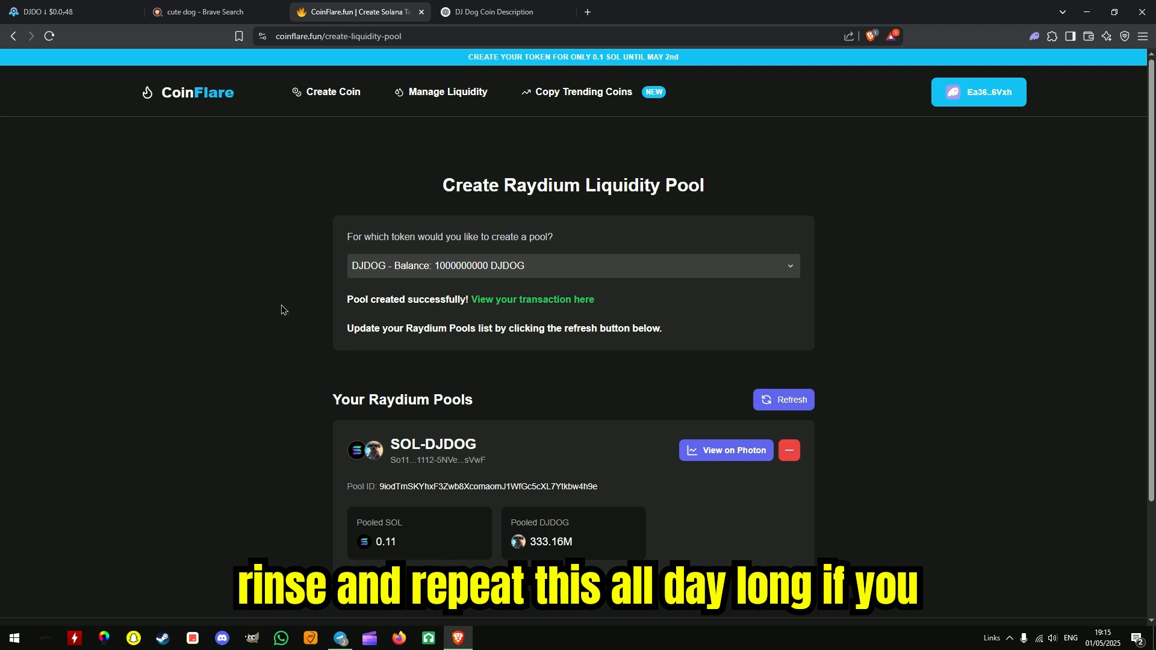
scroll(down, 3)
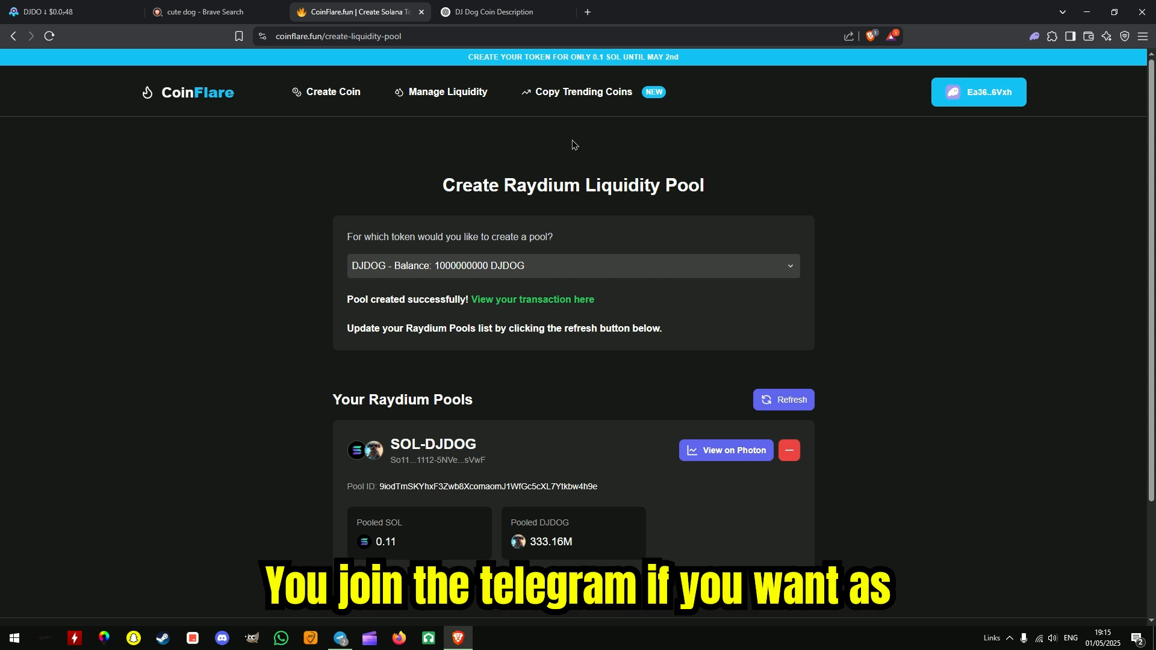
mouse_move(233, 234)
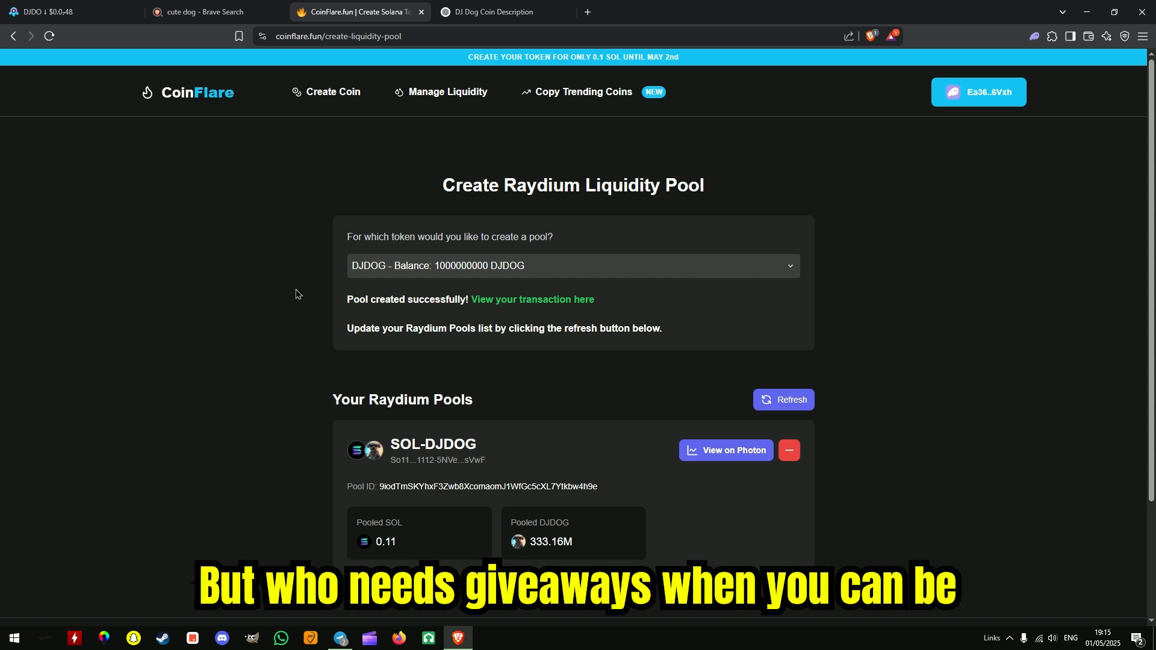
mouse_move(395, 280)
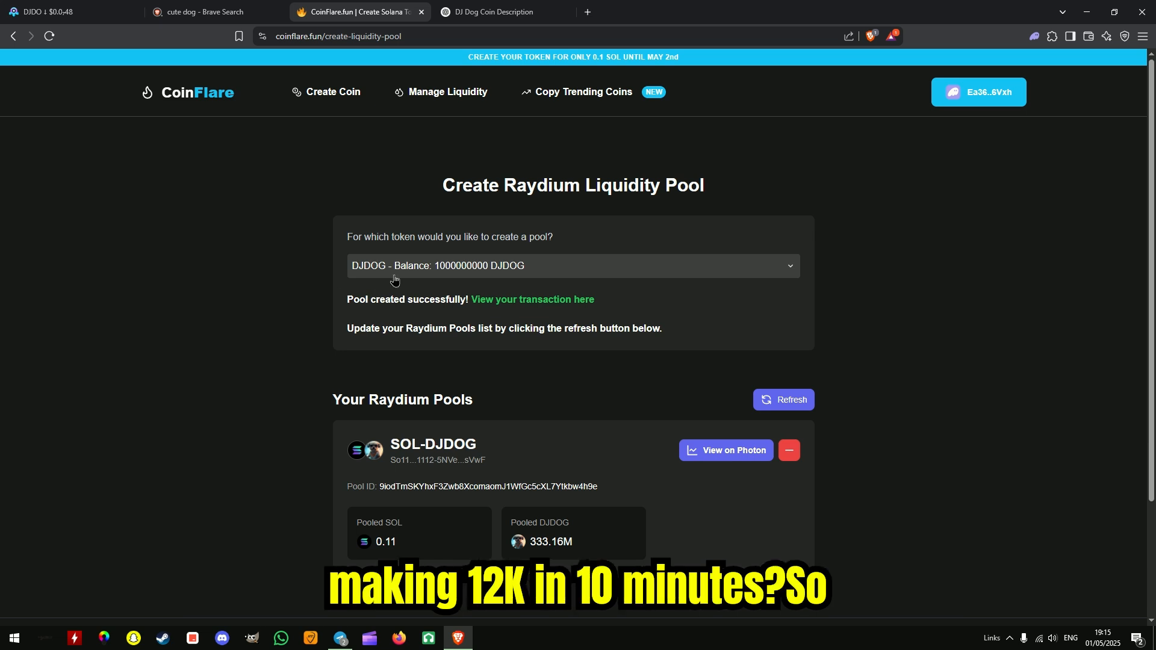